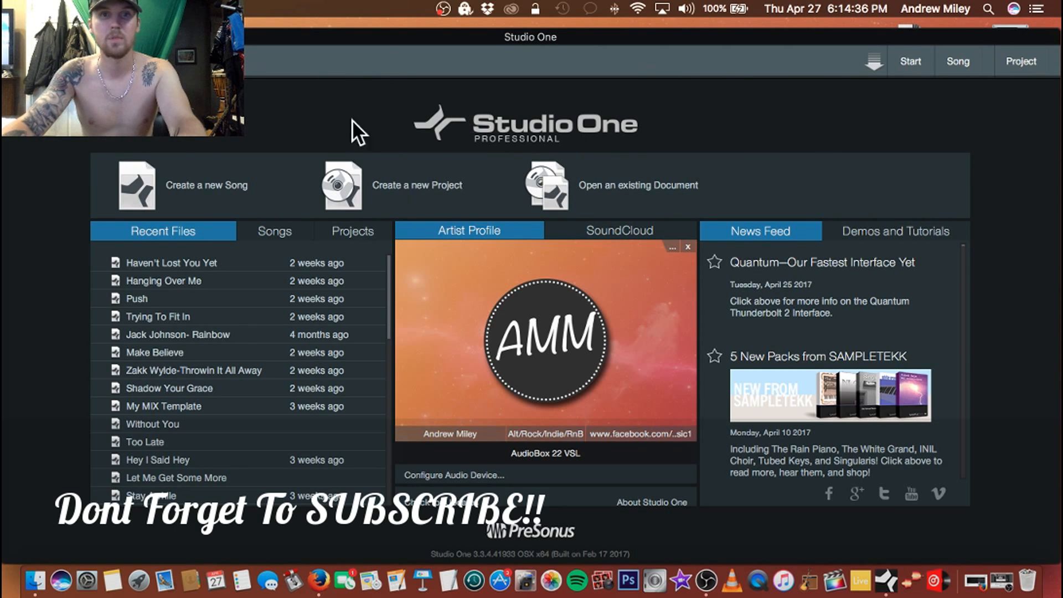
mouse_move(835, 229)
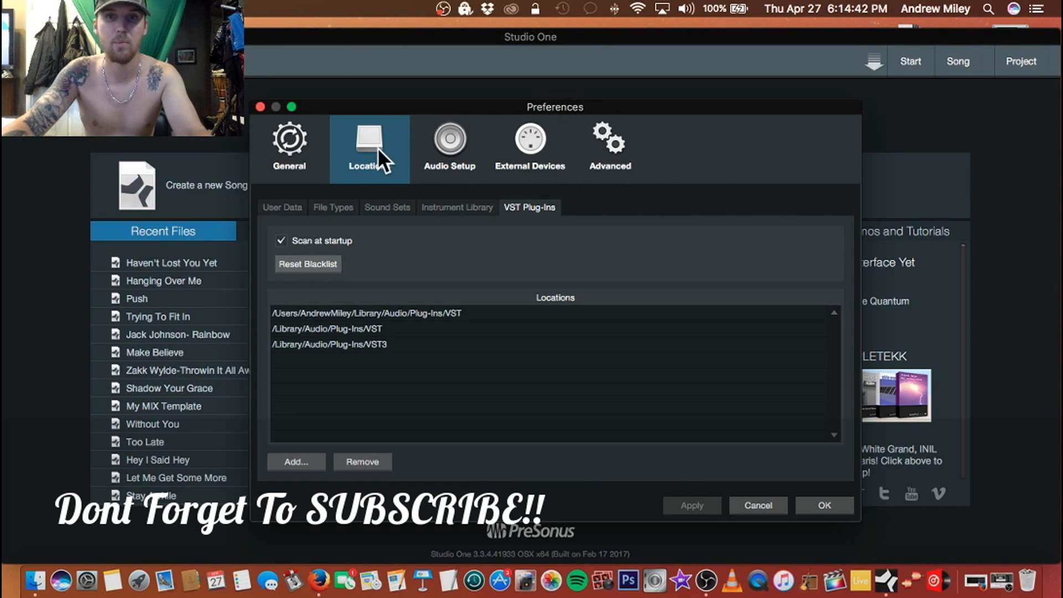
Step: Show the User Data locations where songs, projects and presets are stored
left_click(282, 207)
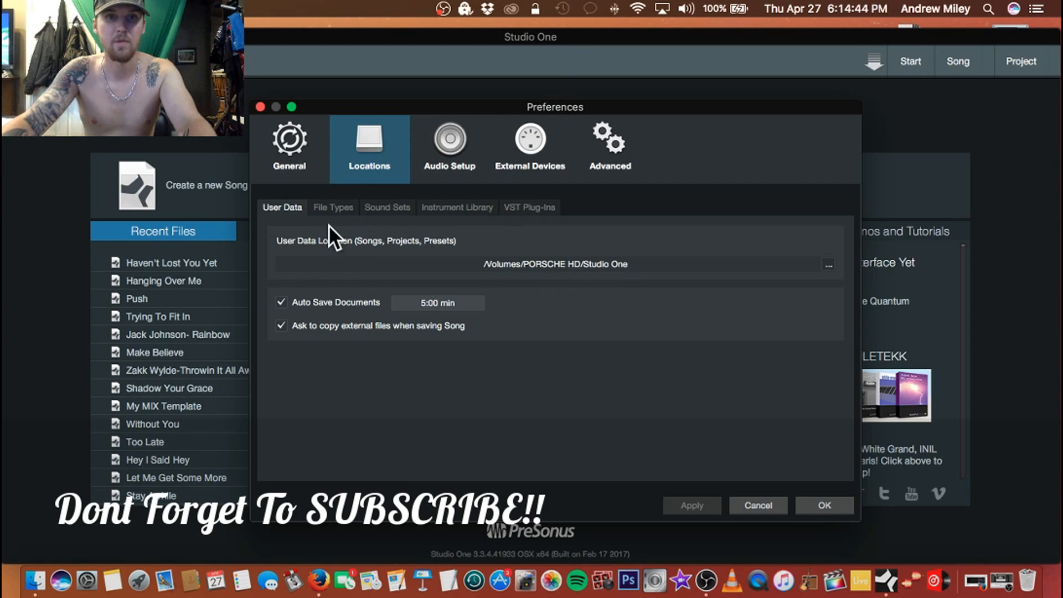
mouse_move(471, 213)
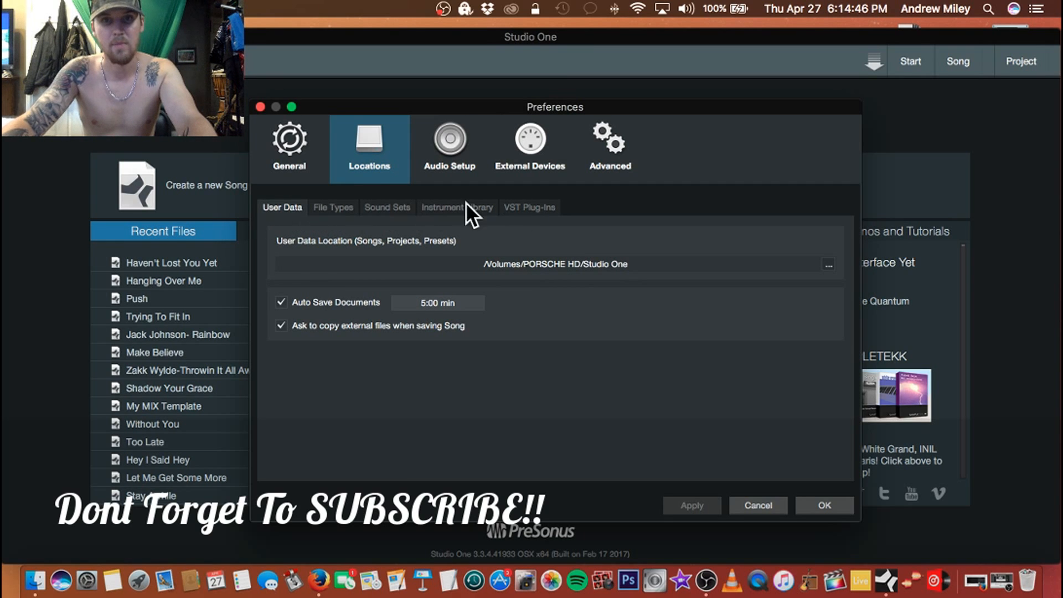
mouse_move(549, 220)
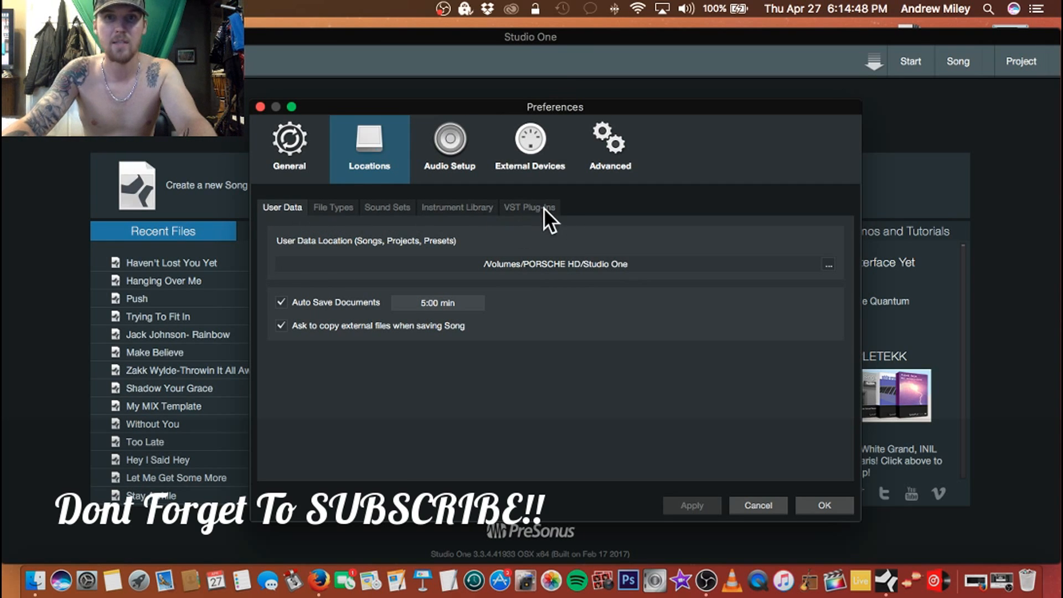
mouse_move(532, 224)
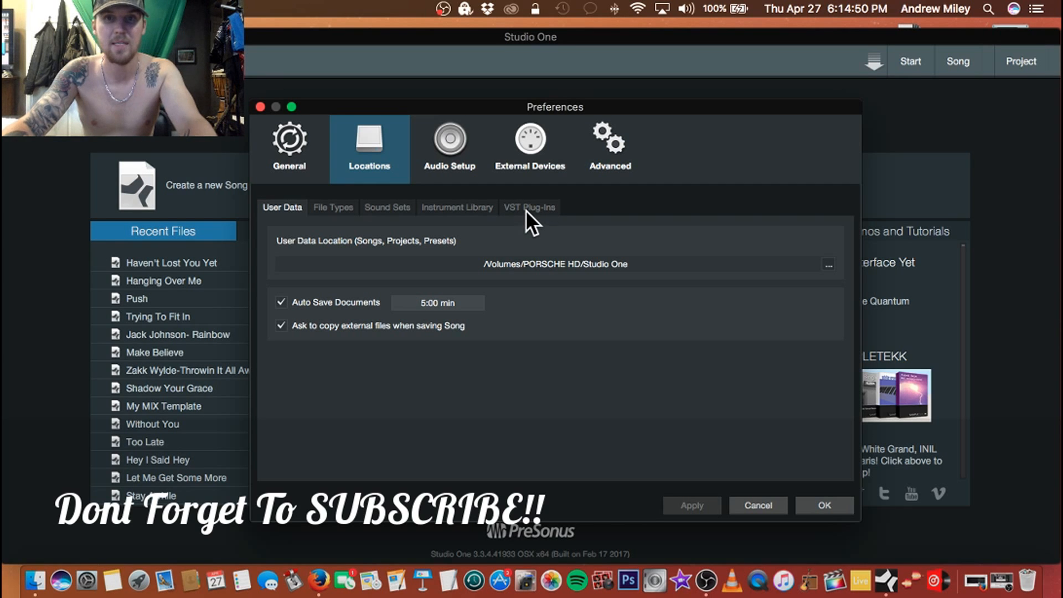
Step: Show the VST Plug-Ins locations with scan options, Reset Blacklist and the three plug-in folders
left_click(529, 207)
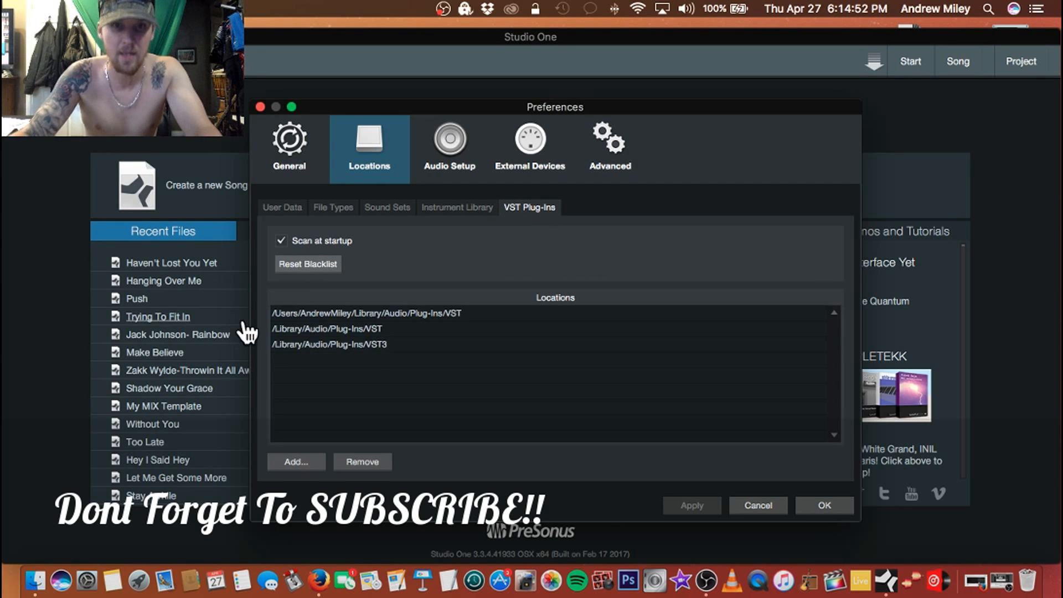
mouse_move(458, 325)
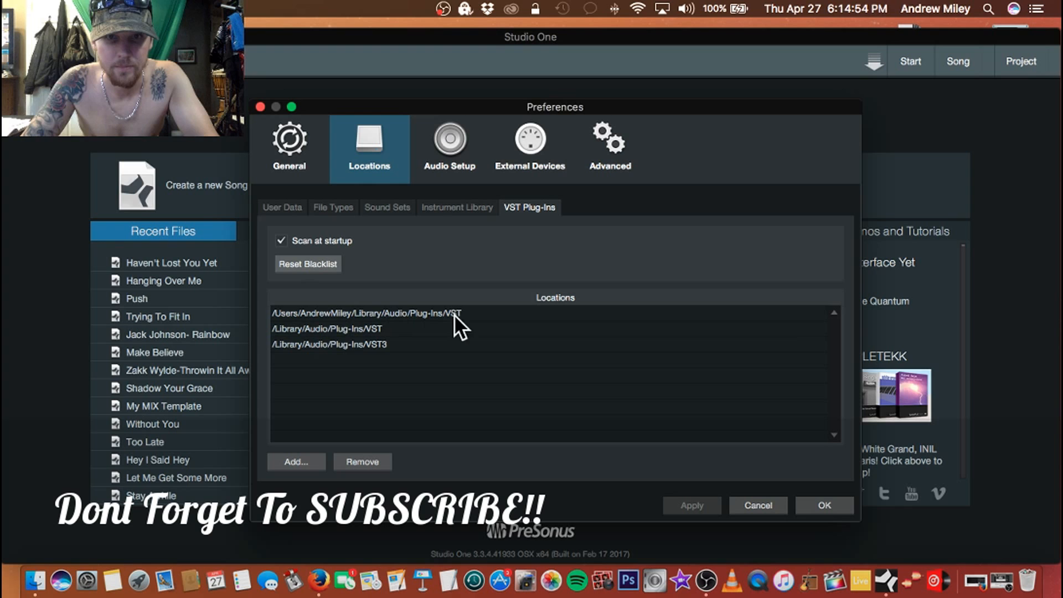
mouse_move(549, 223)
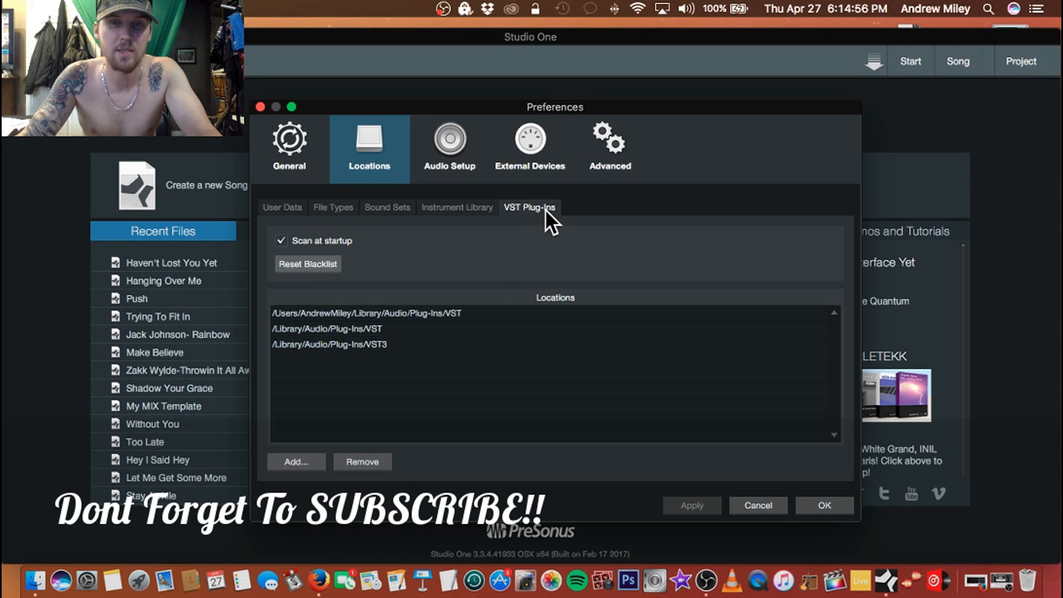
mouse_move(383, 335)
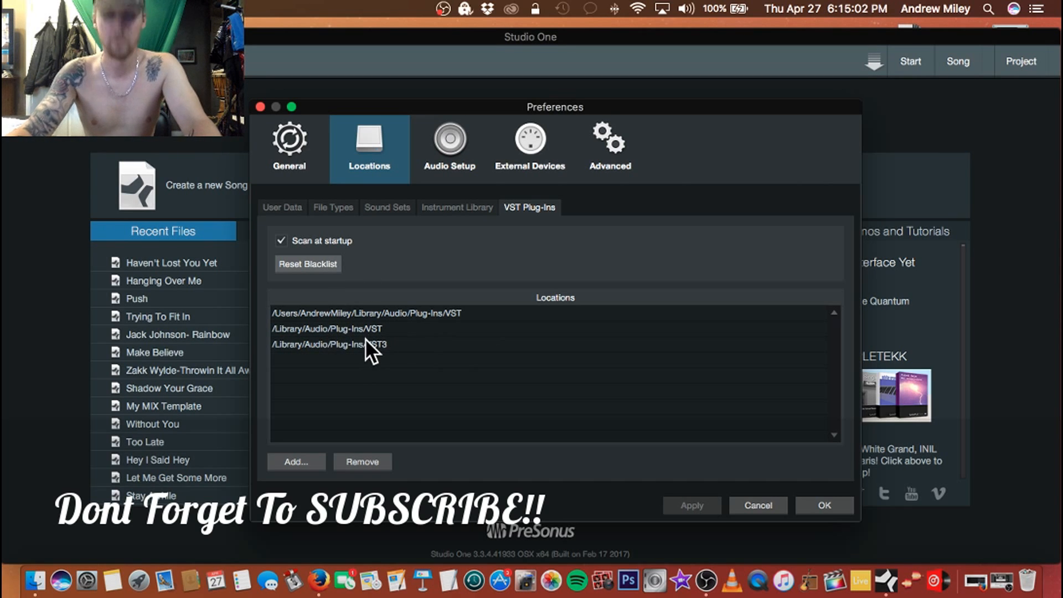
mouse_move(336, 363)
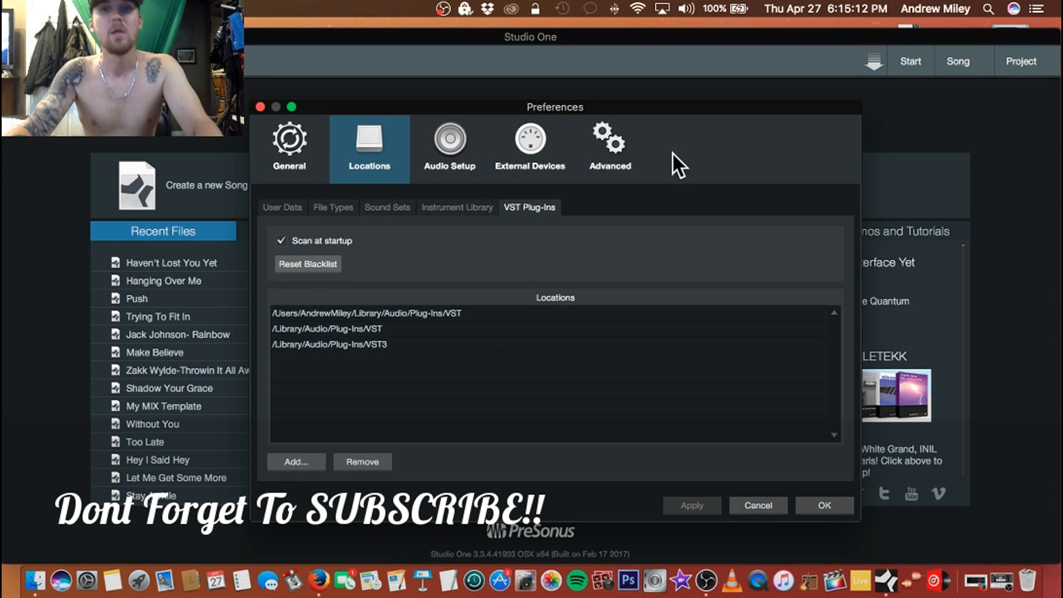
mouse_move(364, 264)
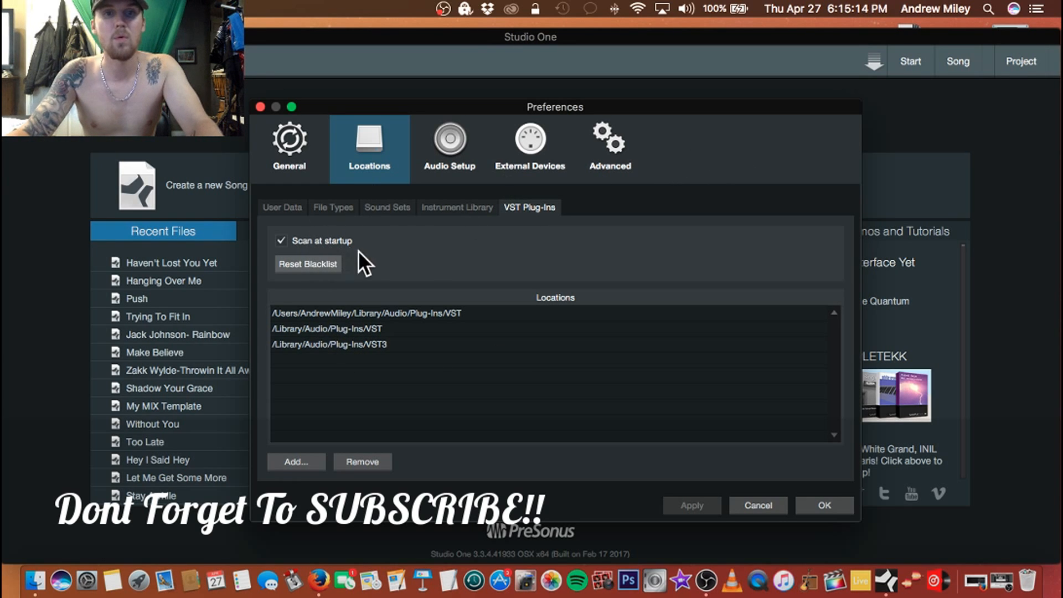
mouse_move(439, 291)
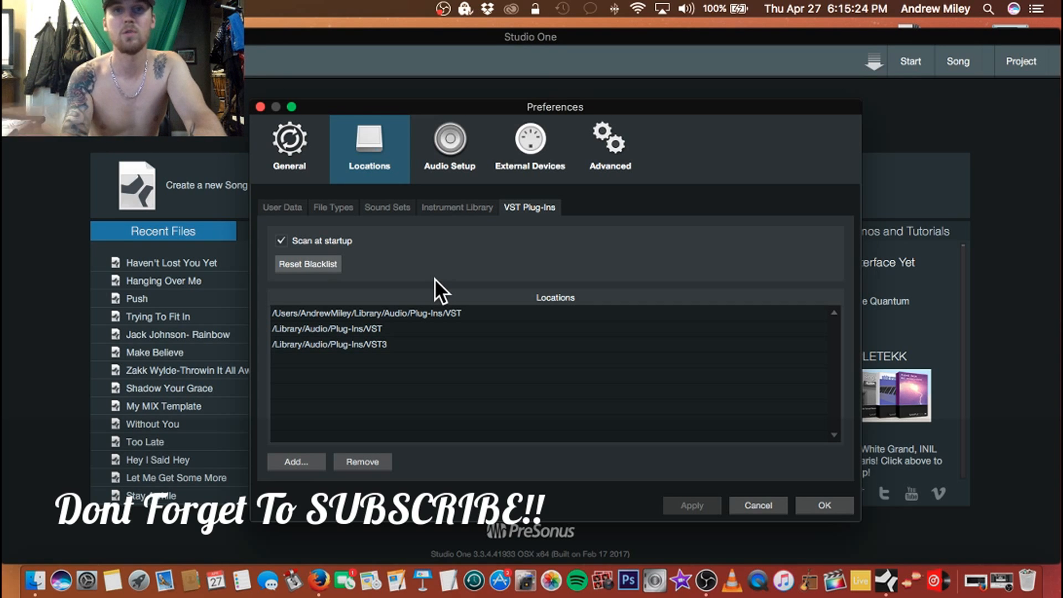
mouse_move(495, 109)
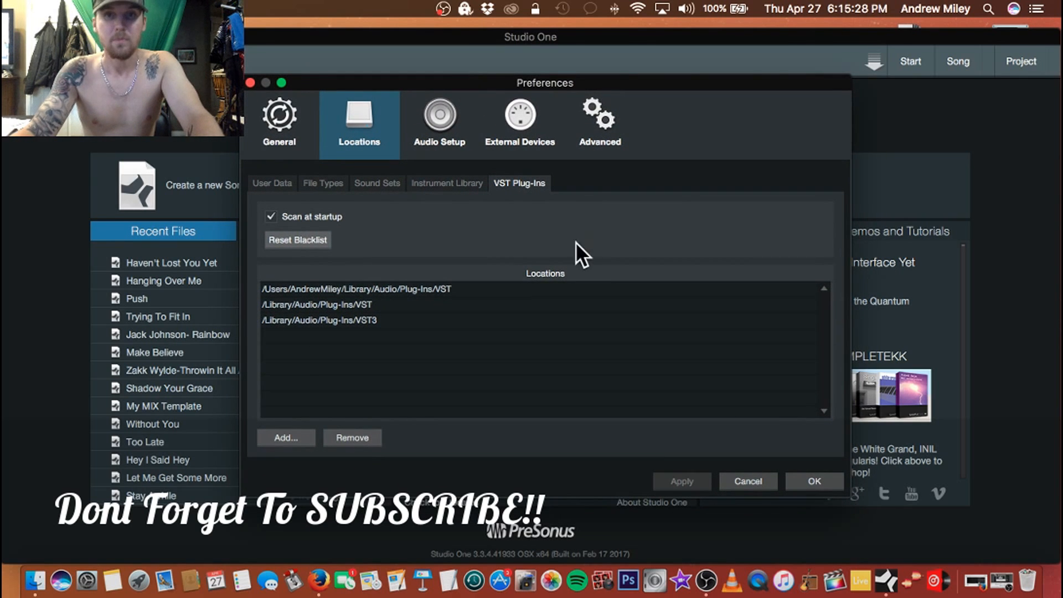
mouse_move(528, 204)
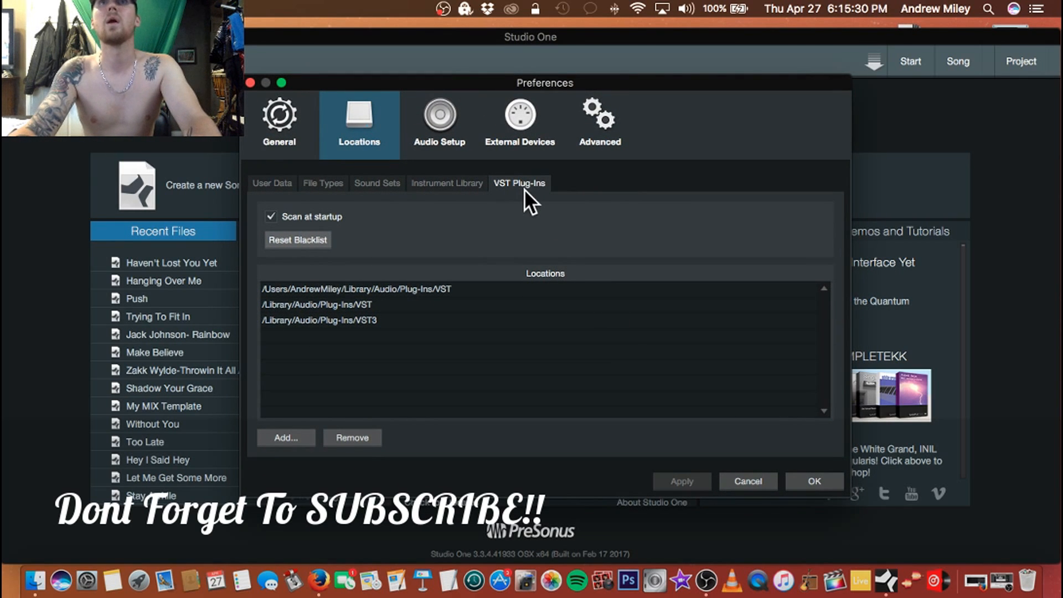
mouse_move(336, 265)
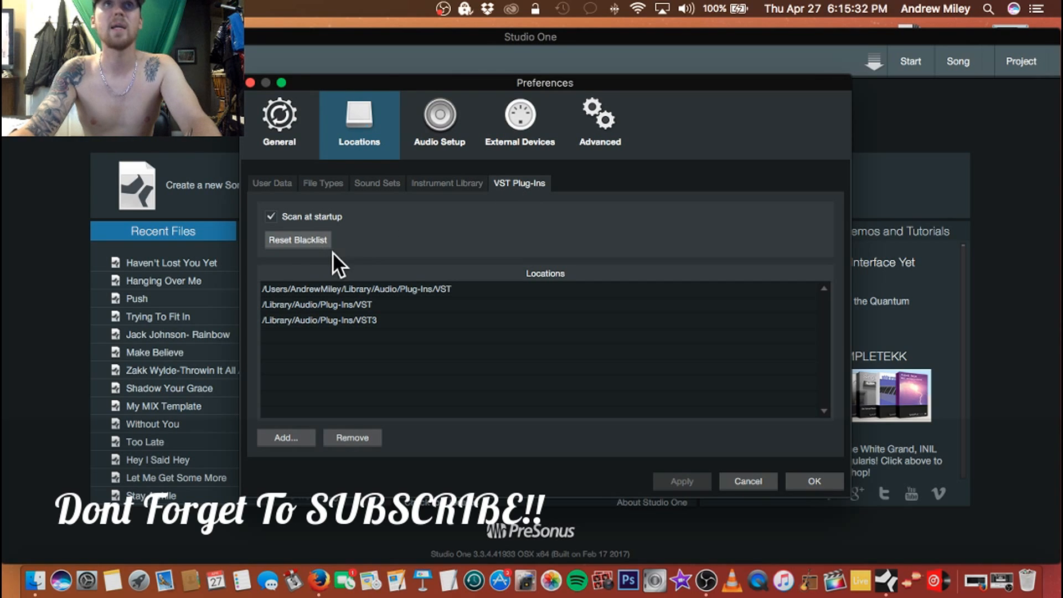
mouse_move(448, 316)
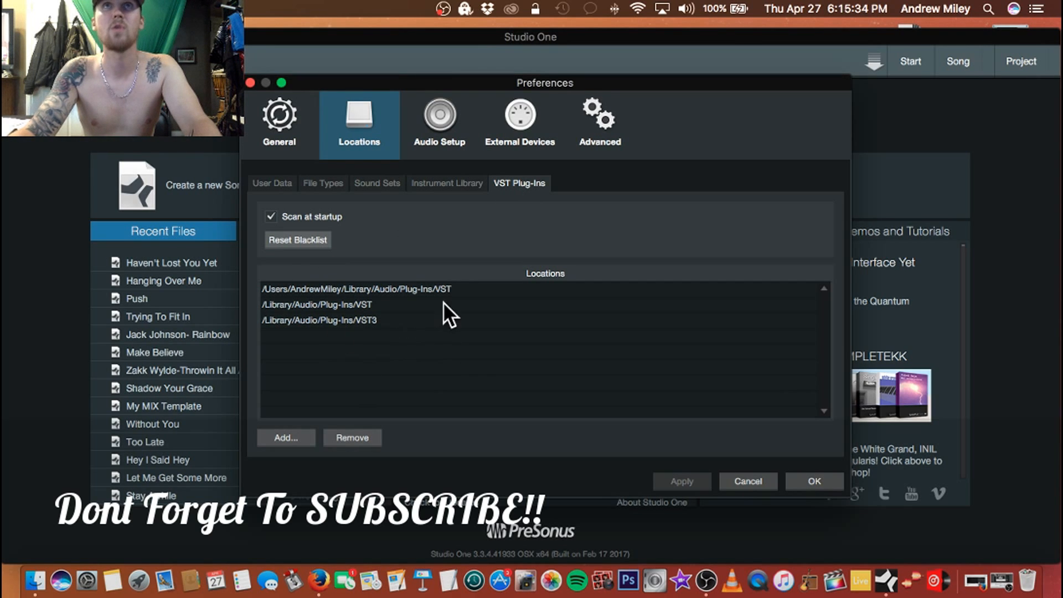
mouse_move(387, 359)
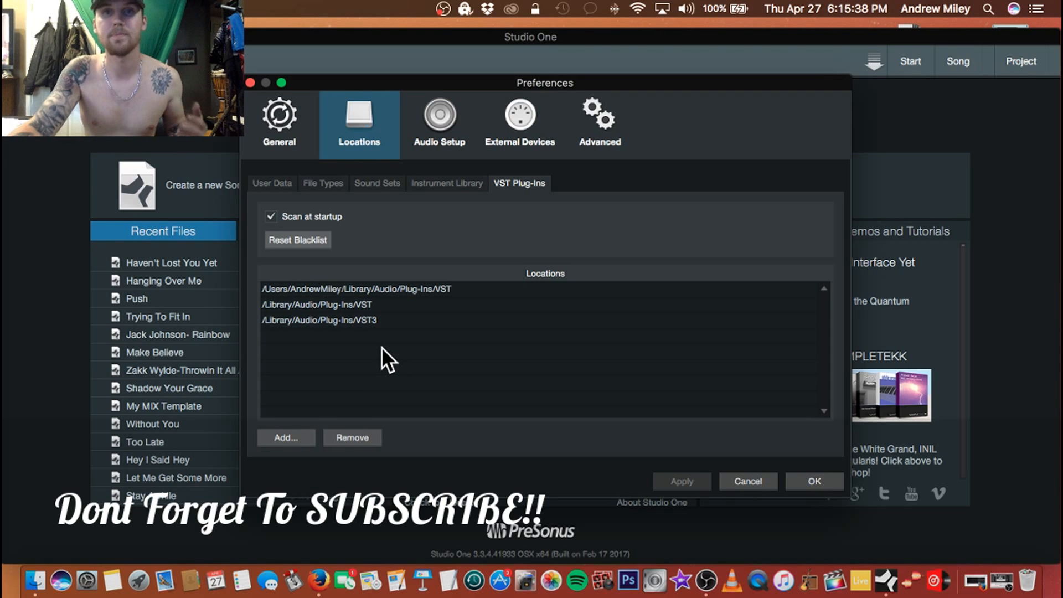
mouse_move(359, 288)
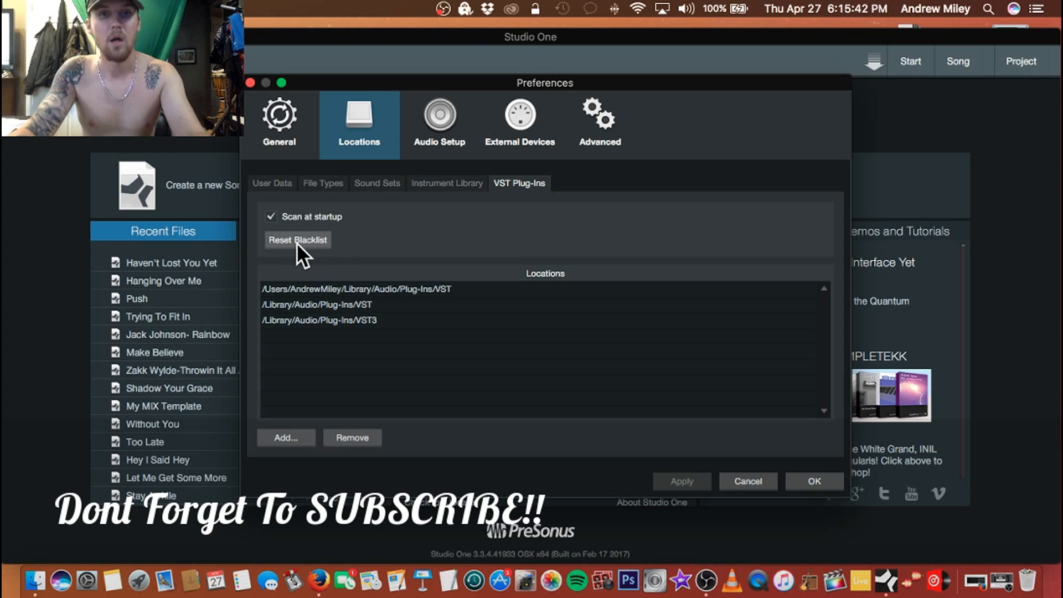
mouse_move(584, 60)
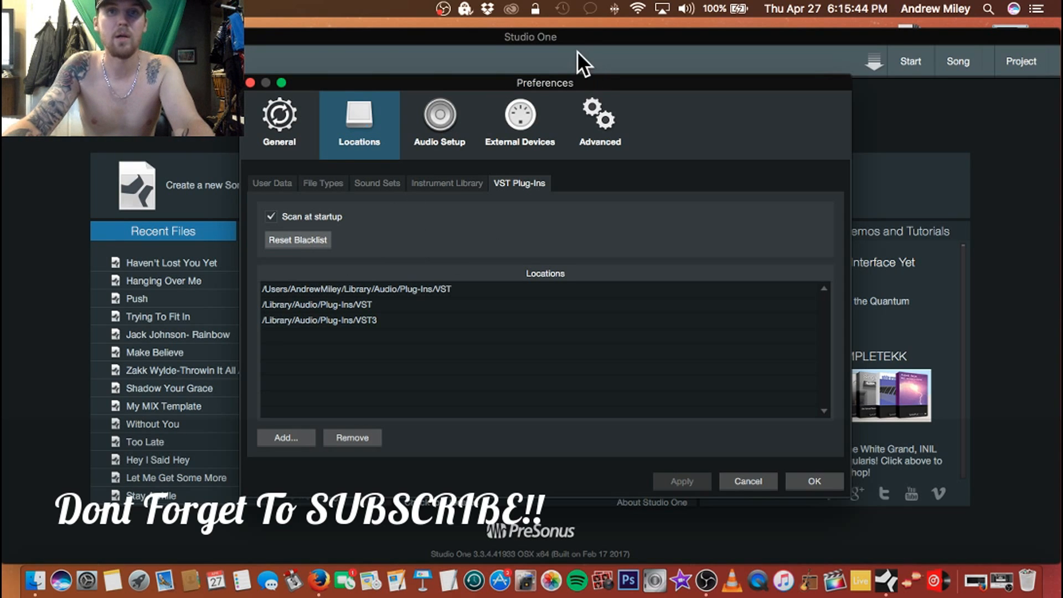
mouse_move(319, 221)
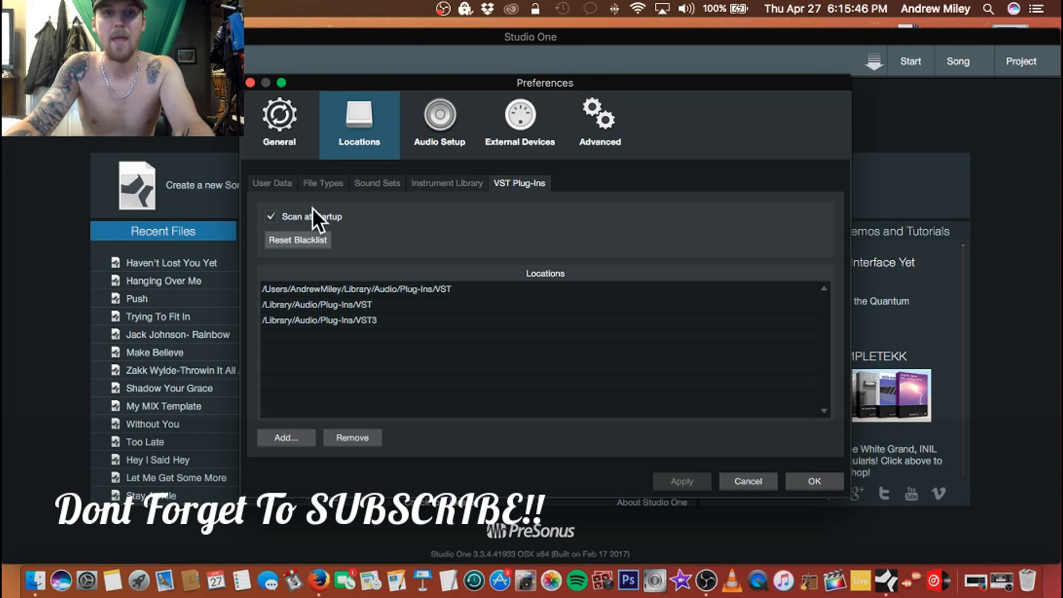
mouse_move(579, 220)
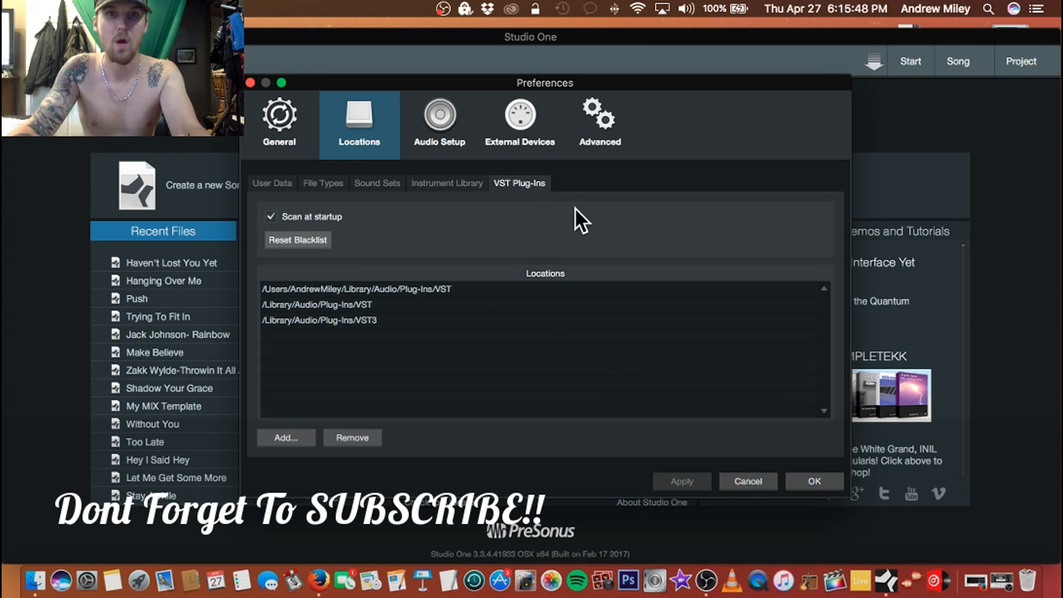
mouse_move(599, 325)
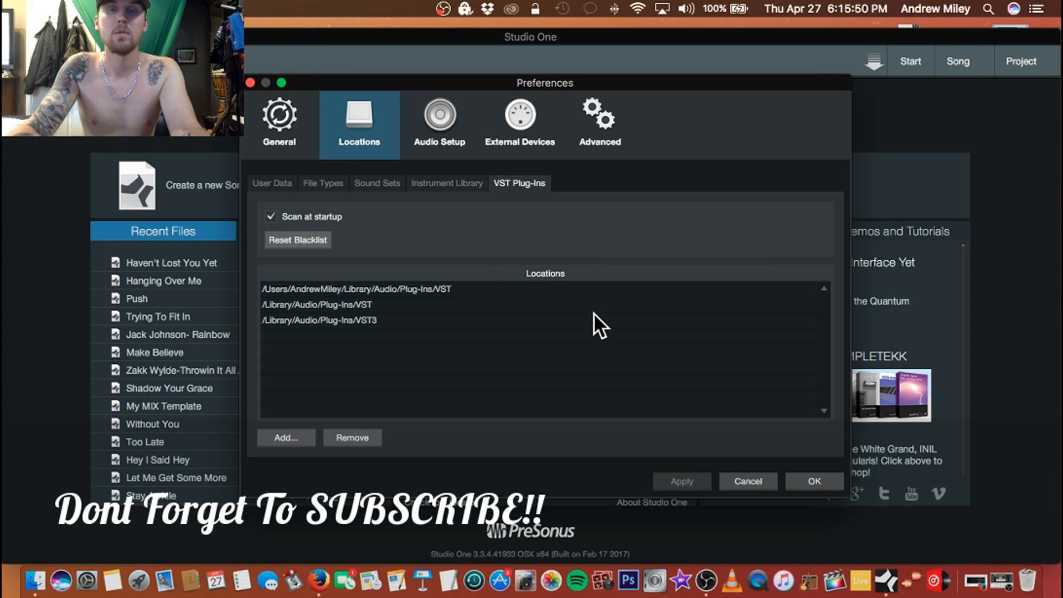
mouse_move(574, 325)
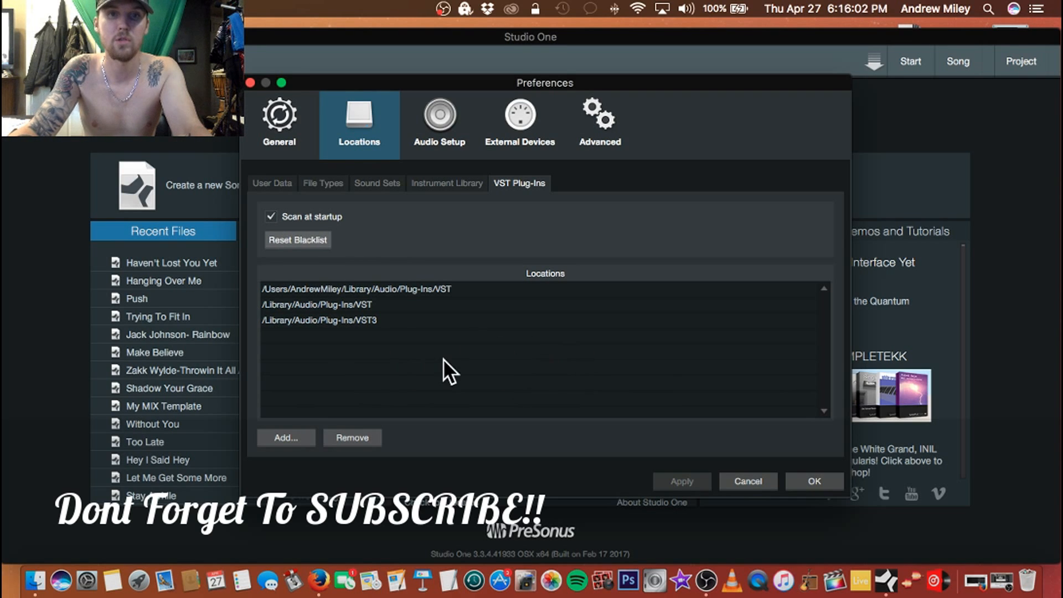
mouse_move(501, 384)
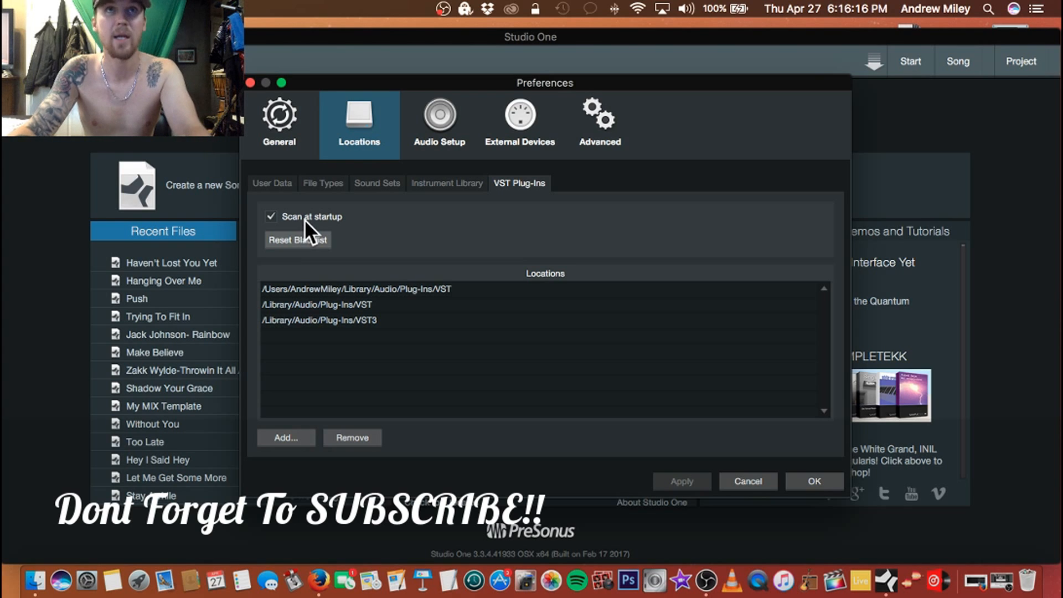
mouse_move(330, 232)
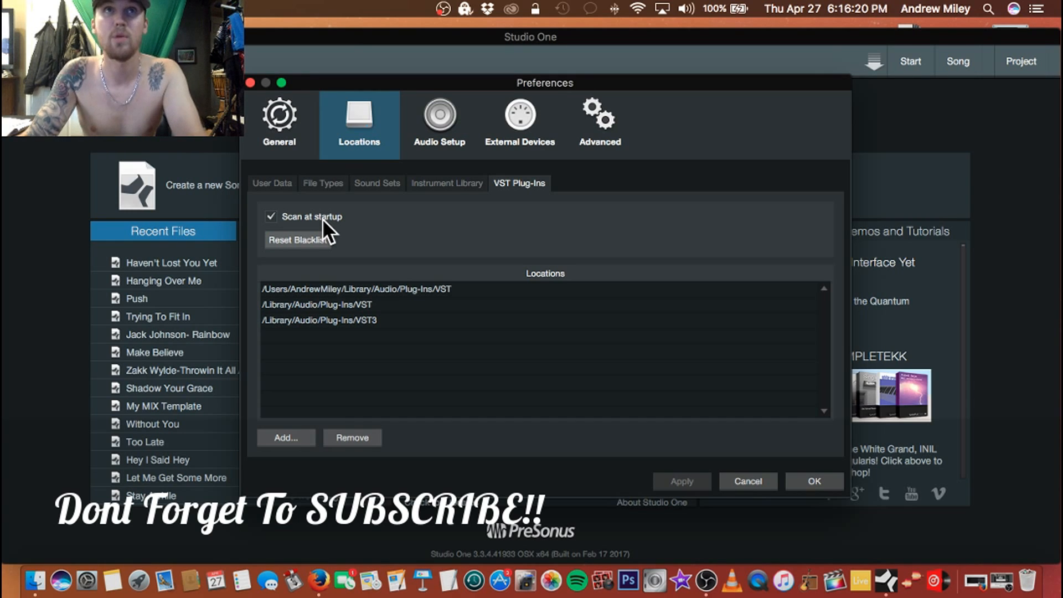
mouse_move(312, 224)
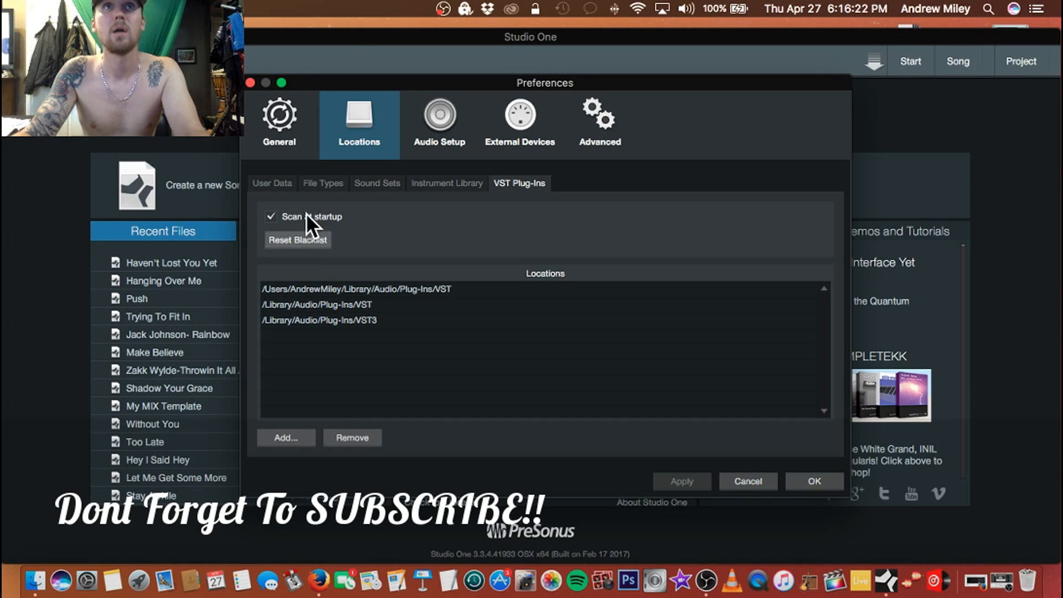
left_click(272, 216)
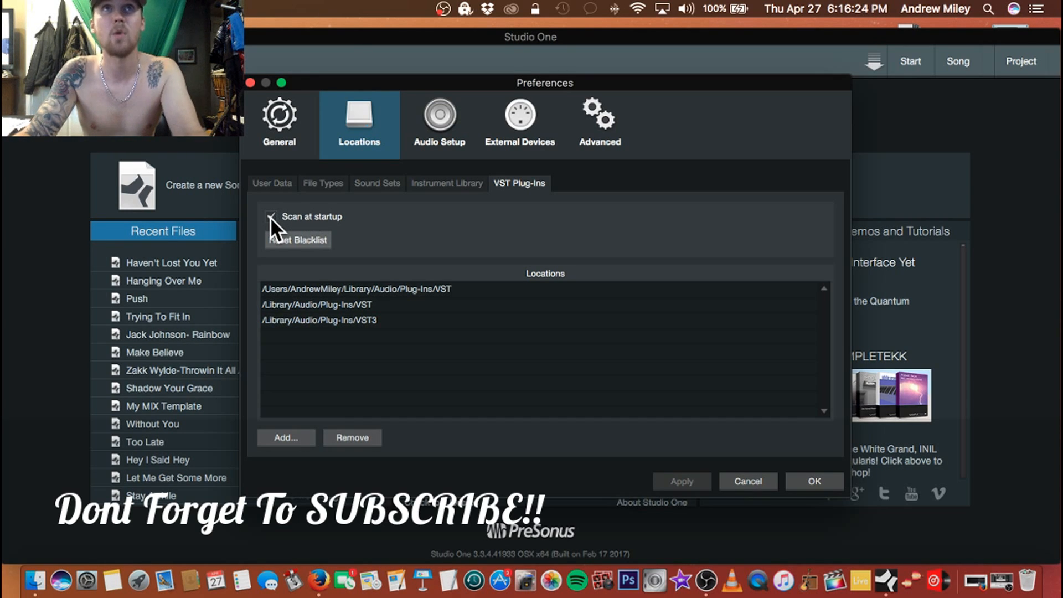
left_click(272, 216)
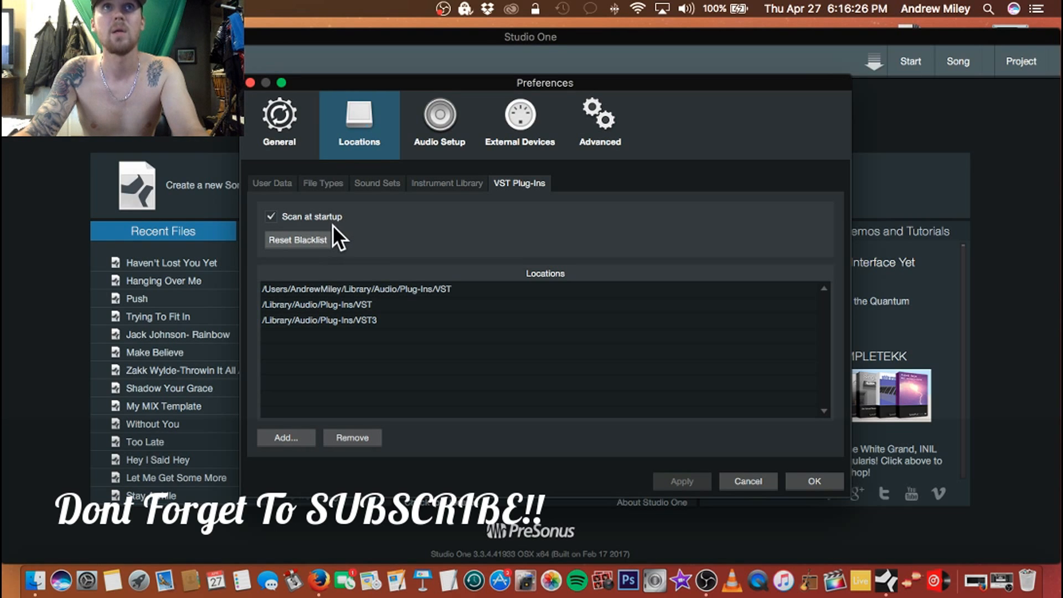
mouse_move(339, 322)
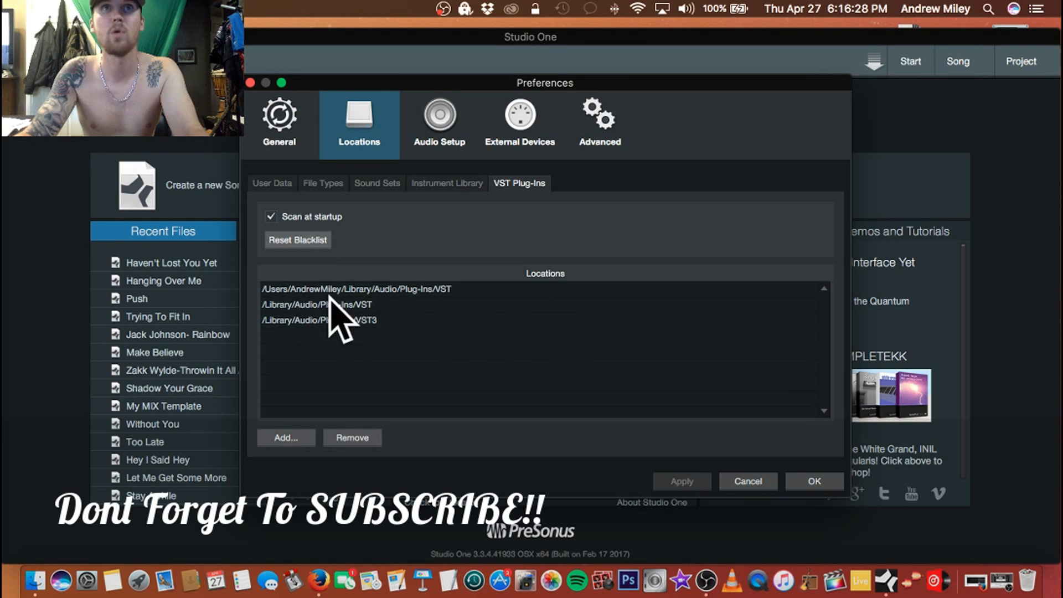
mouse_move(409, 322)
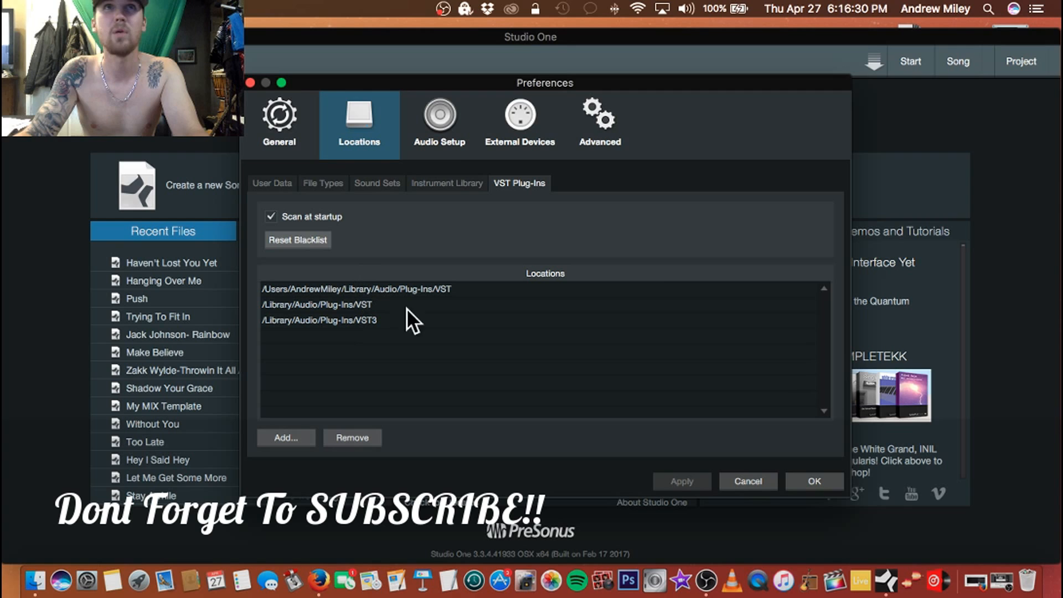
mouse_move(294, 234)
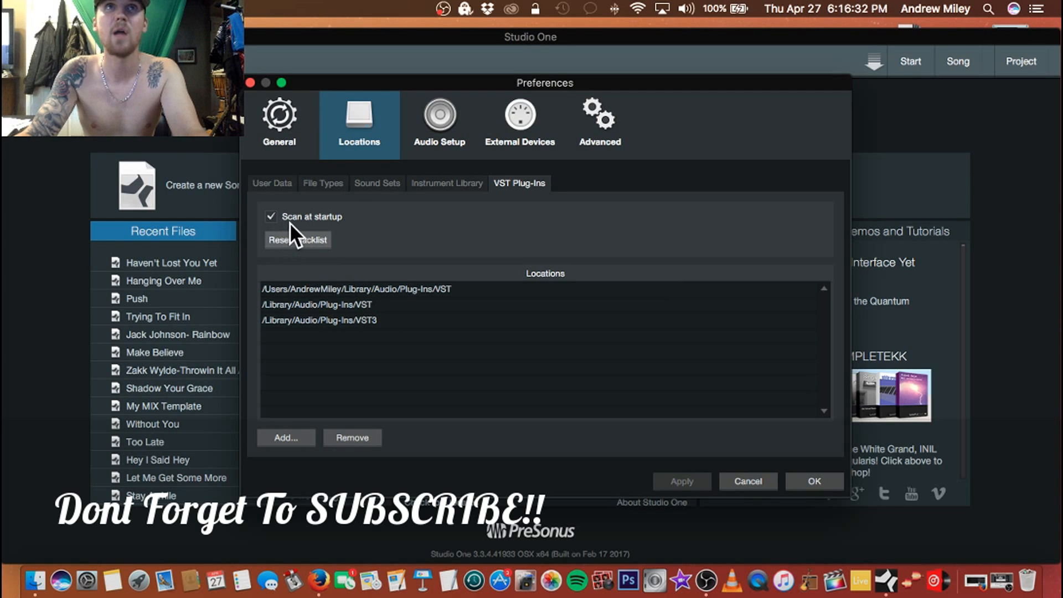
mouse_move(380, 312)
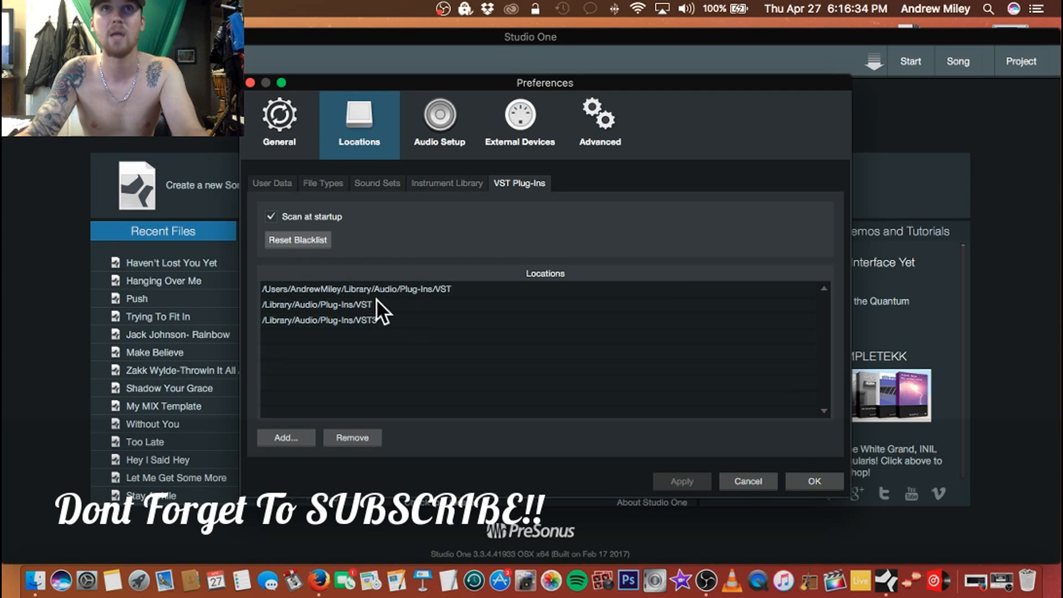
mouse_move(298, 230)
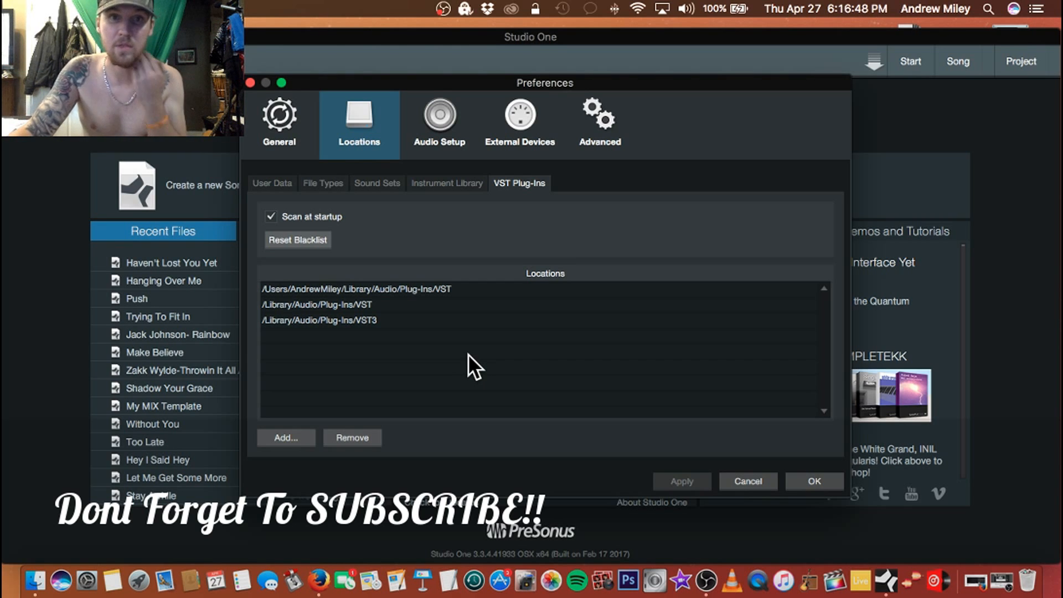
mouse_move(600, 268)
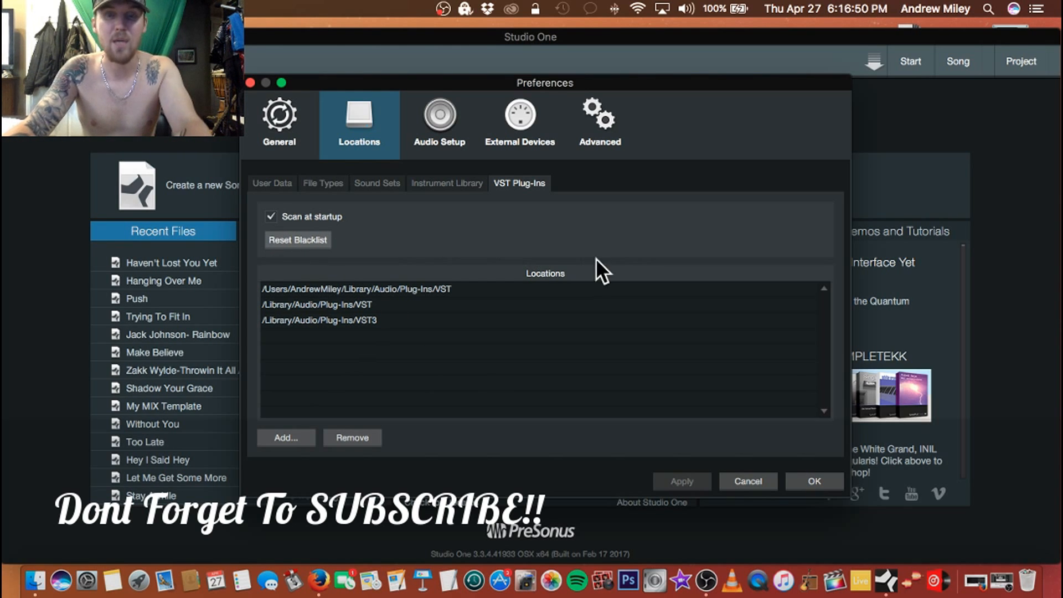
mouse_move(472, 378)
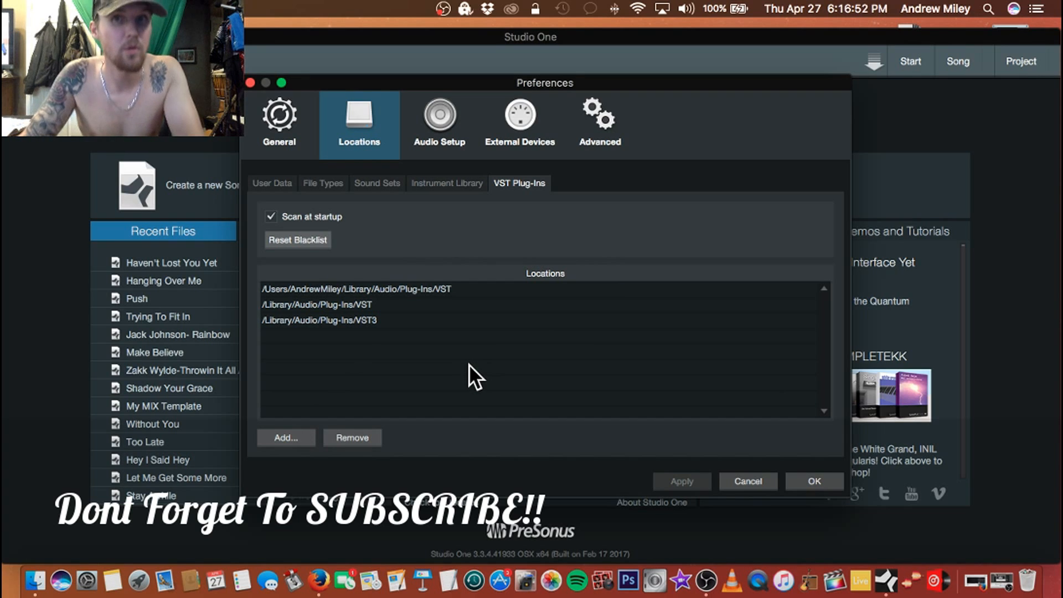
mouse_move(349, 216)
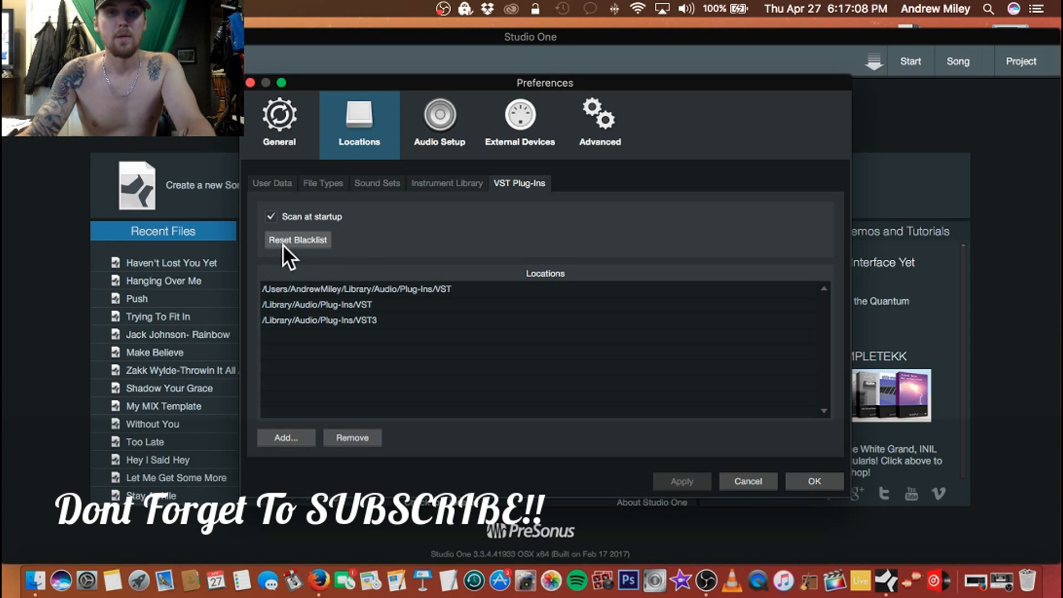
mouse_move(339, 271)
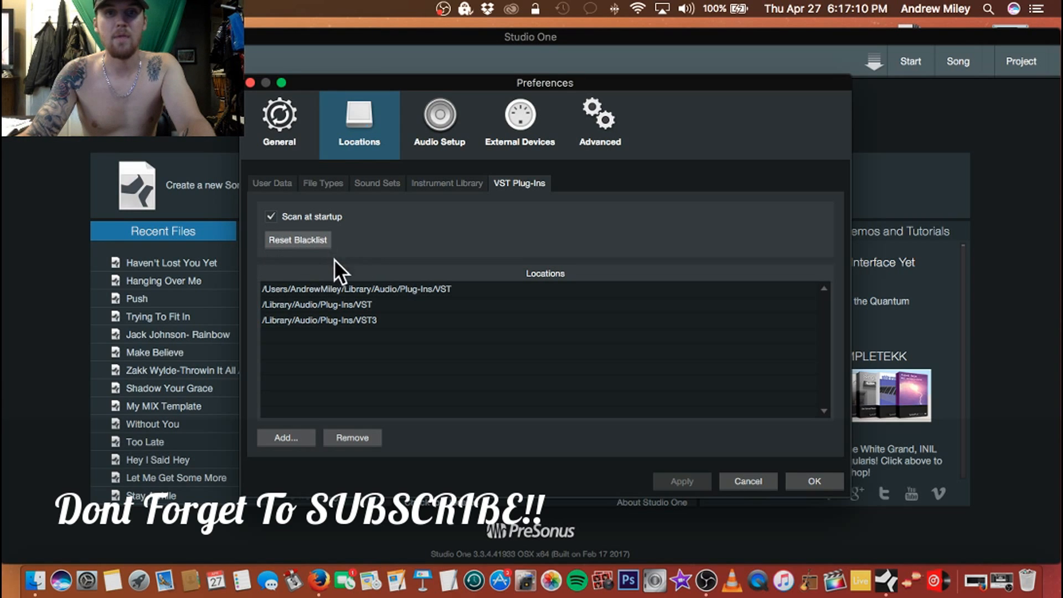
mouse_move(396, 301)
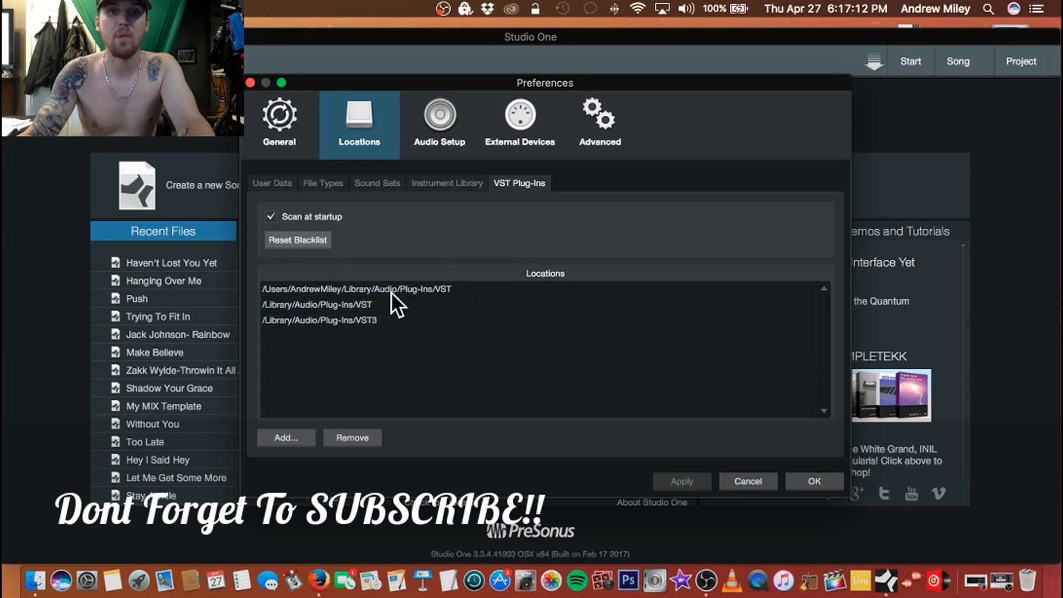
mouse_move(361, 332)
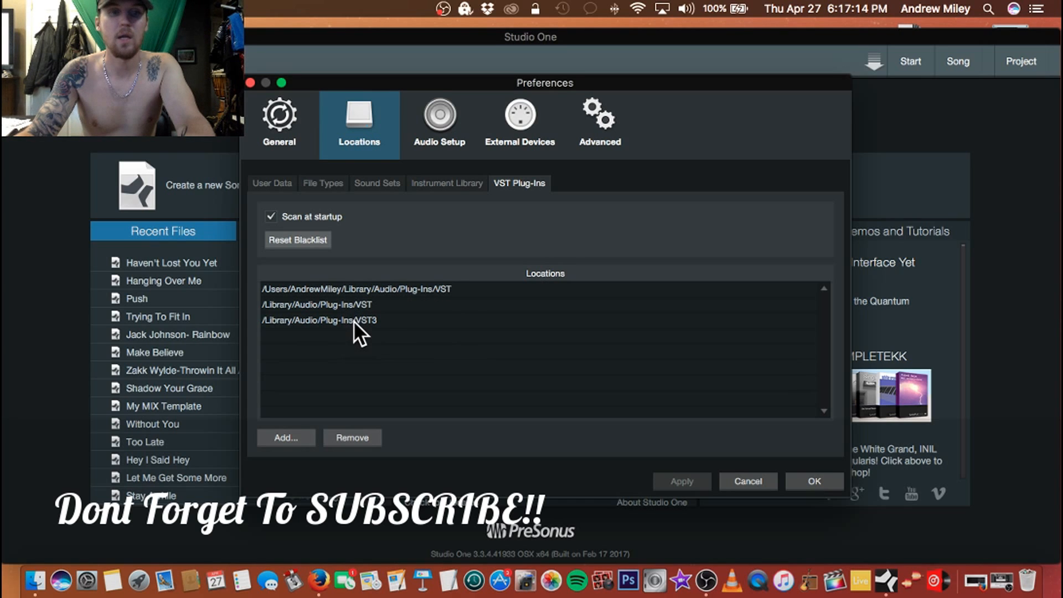
mouse_move(428, 247)
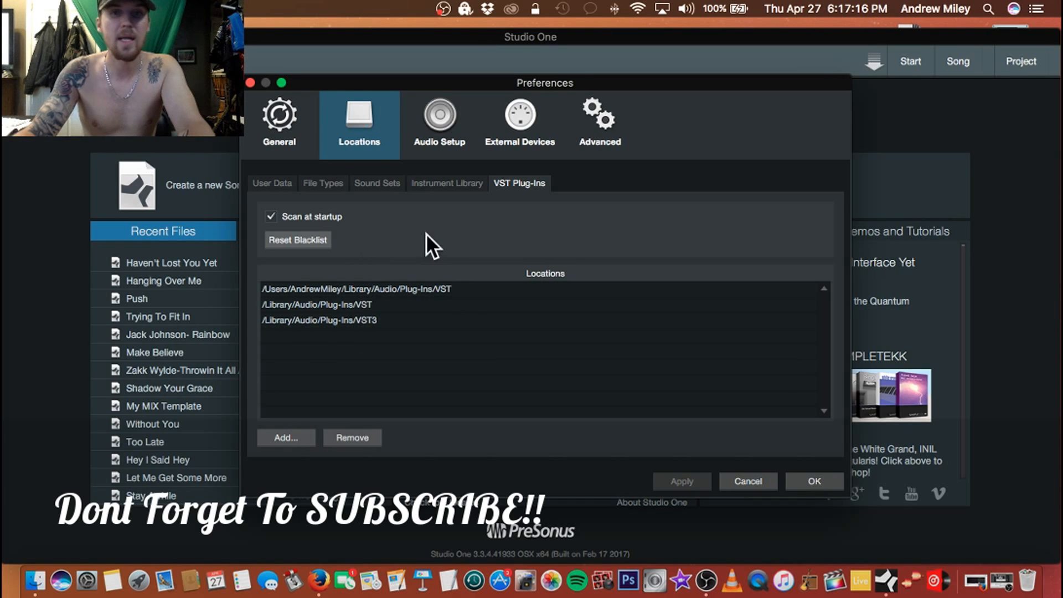
mouse_move(393, 234)
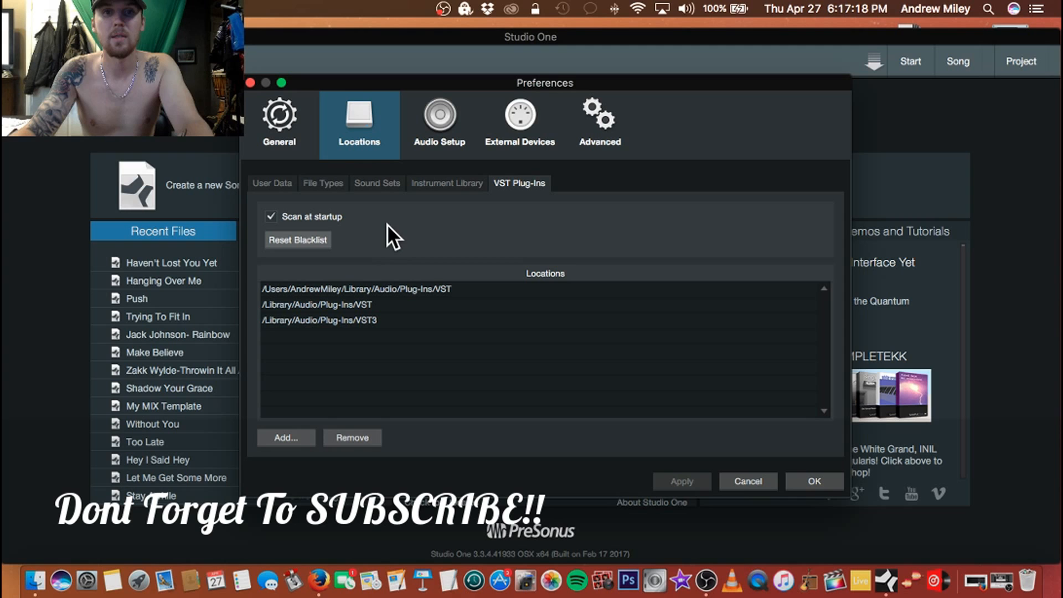
mouse_move(403, 240)
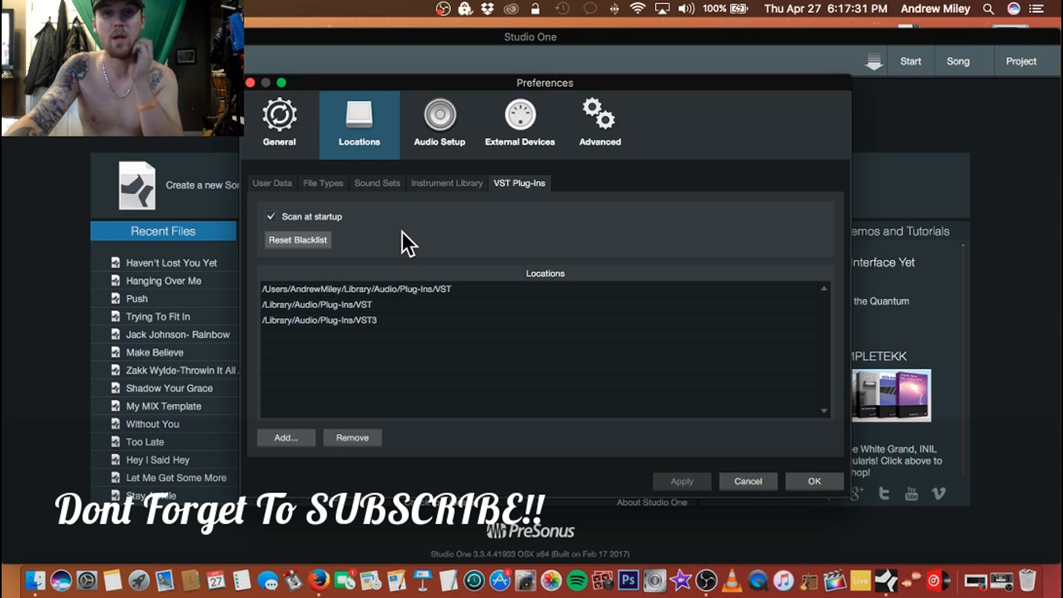
mouse_move(366, 258)
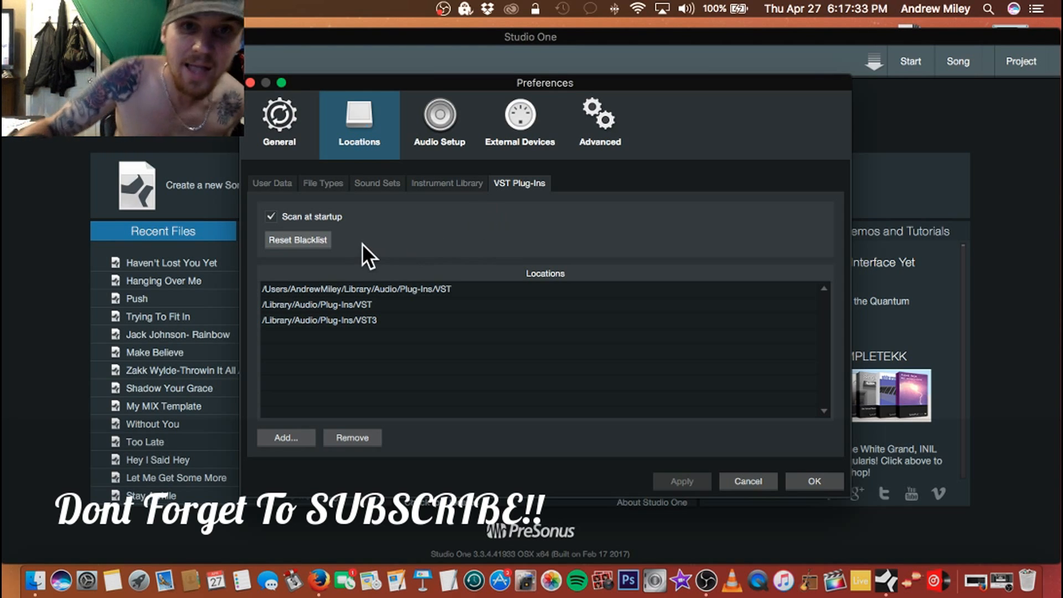
mouse_move(406, 244)
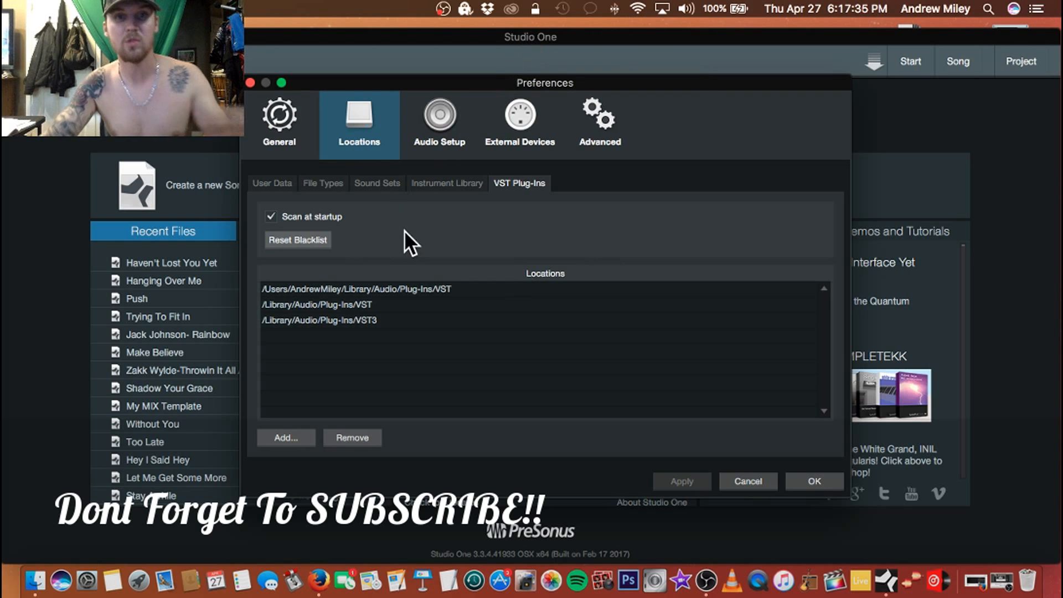
mouse_move(566, 149)
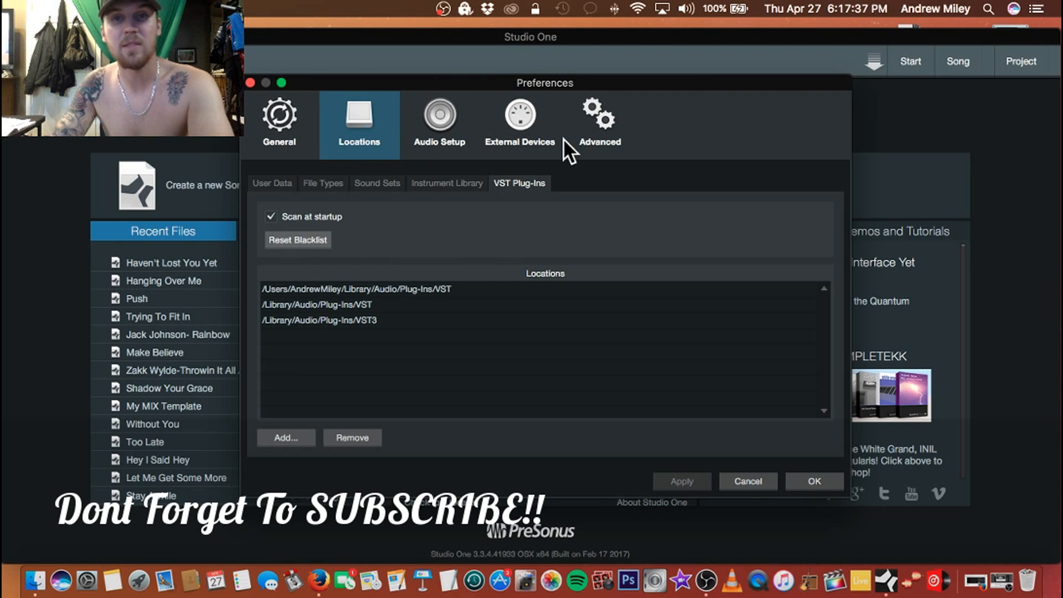
mouse_move(588, 125)
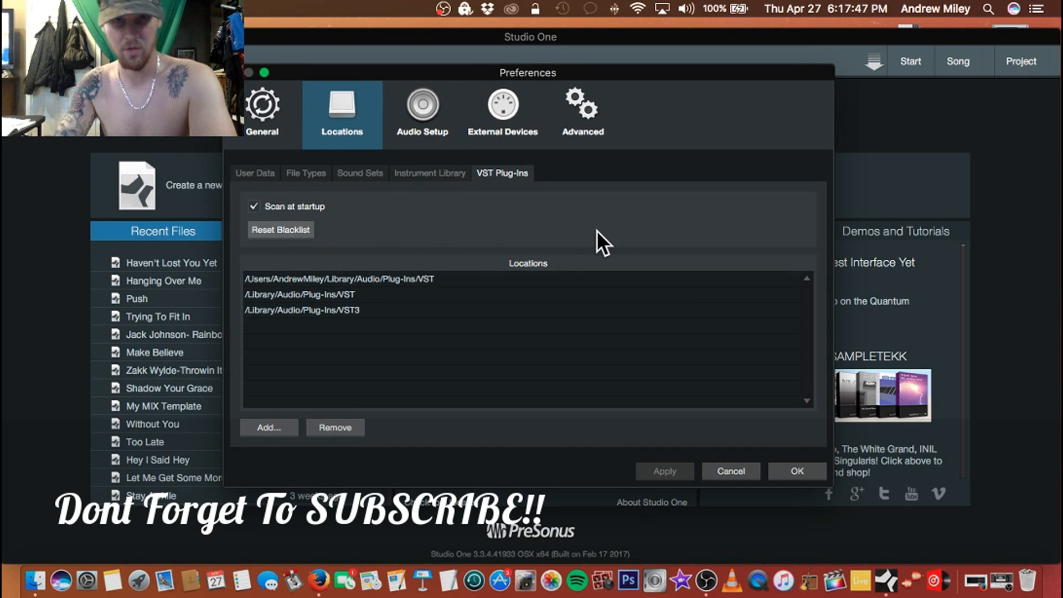
mouse_move(530, 243)
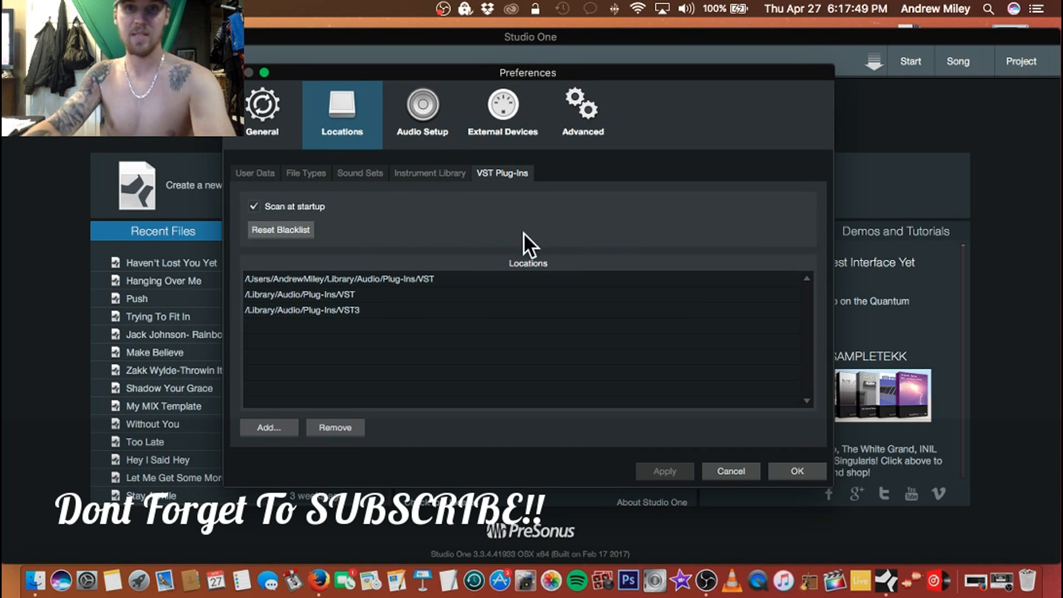
mouse_move(450, 270)
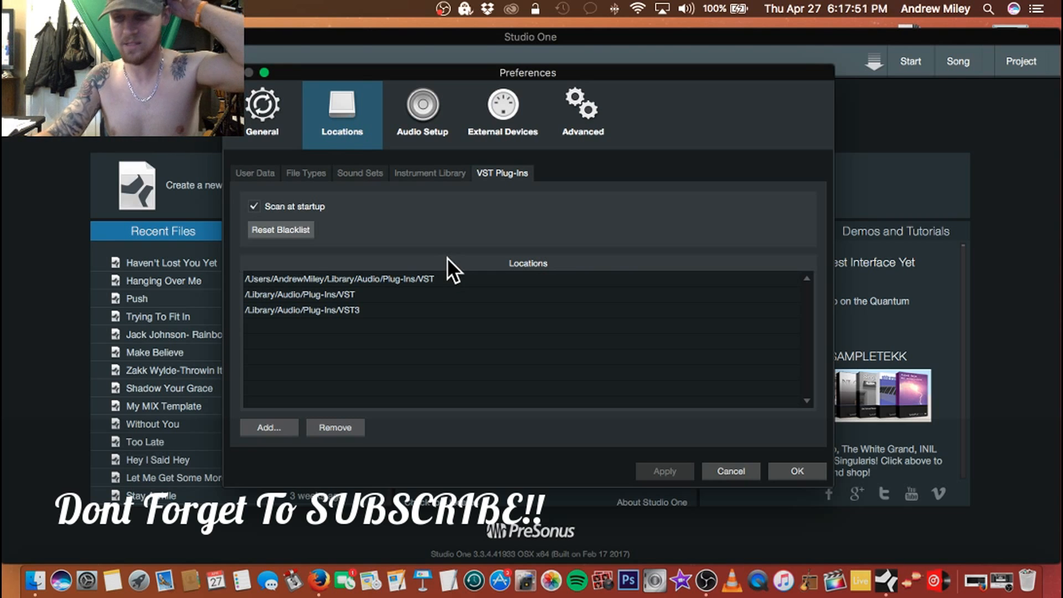
mouse_move(291, 255)
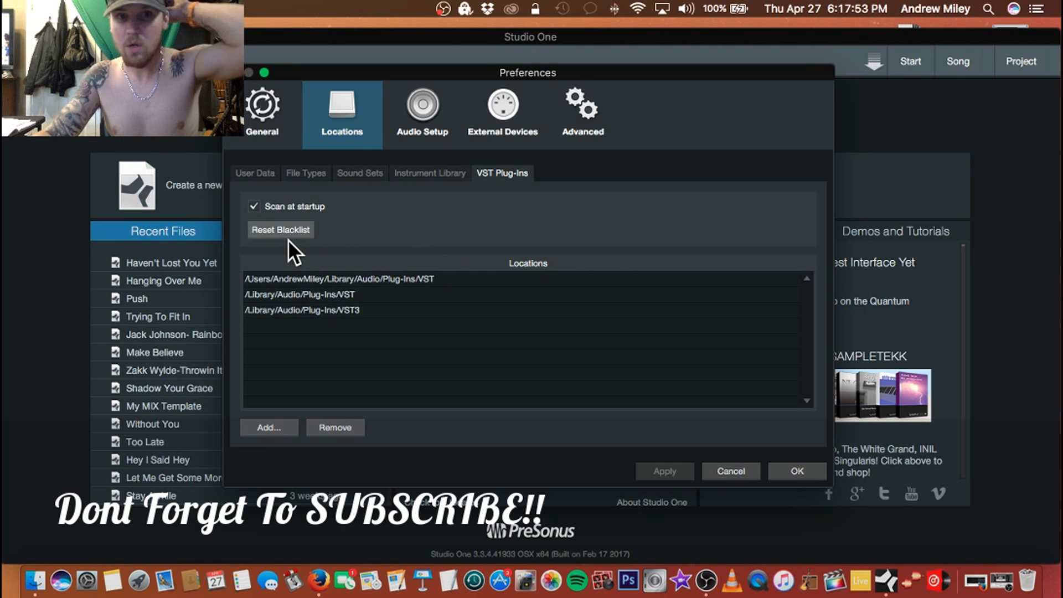
mouse_move(613, 220)
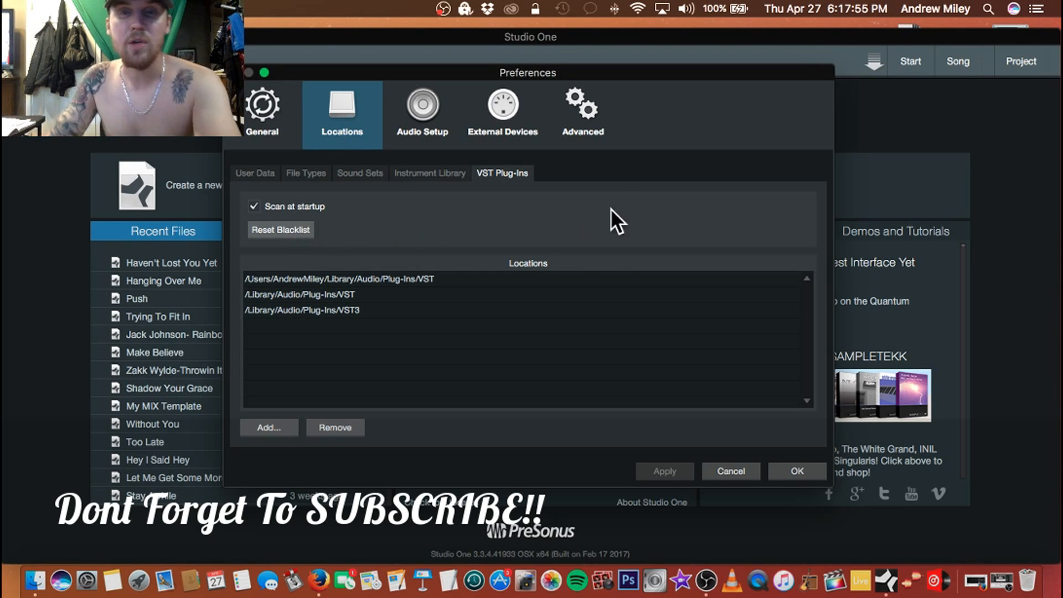
mouse_move(337, 255)
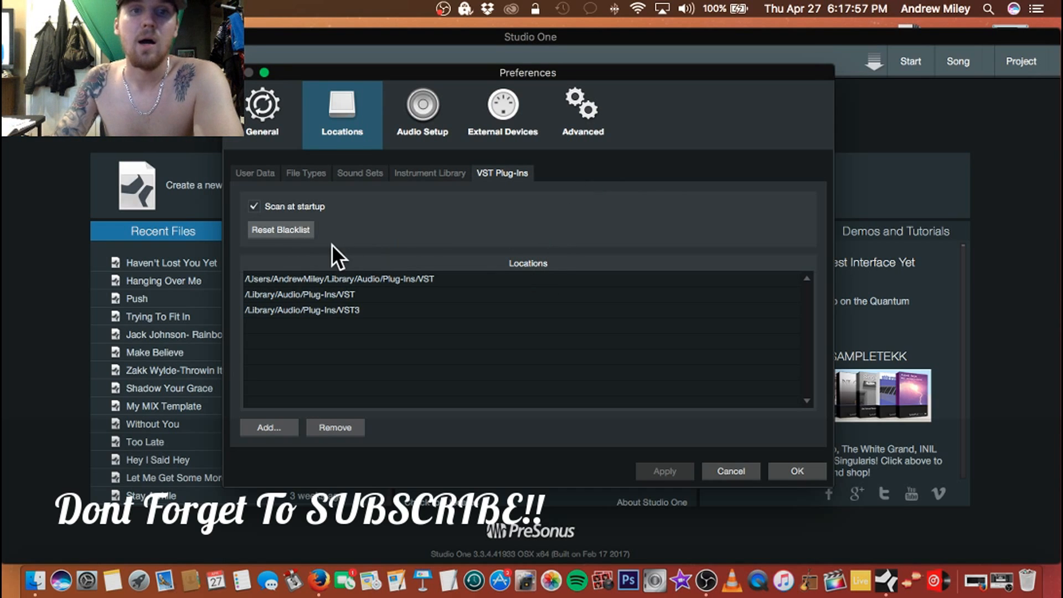
mouse_move(527, 284)
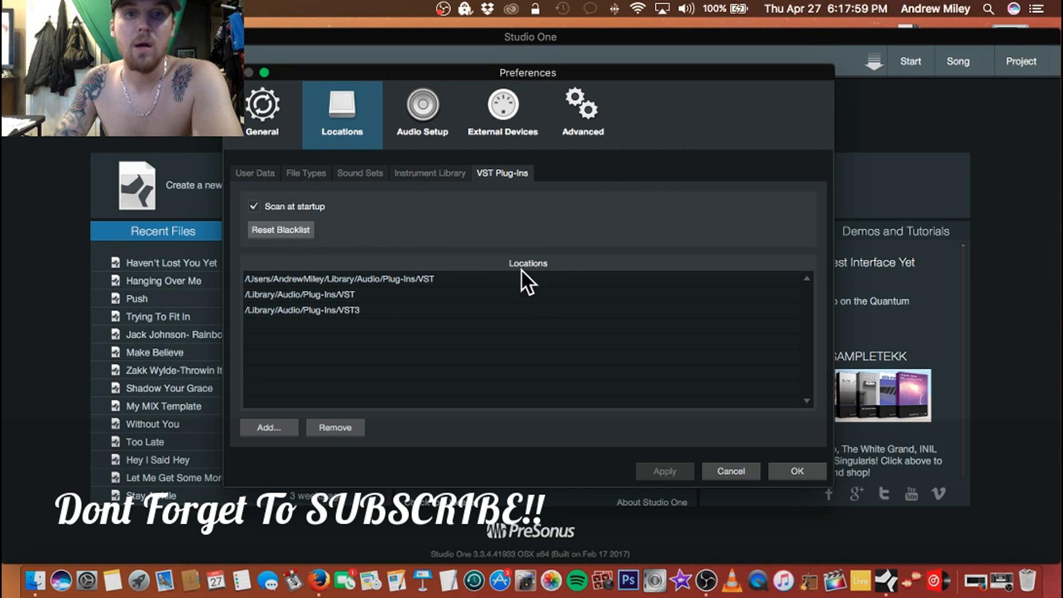
mouse_move(280, 230)
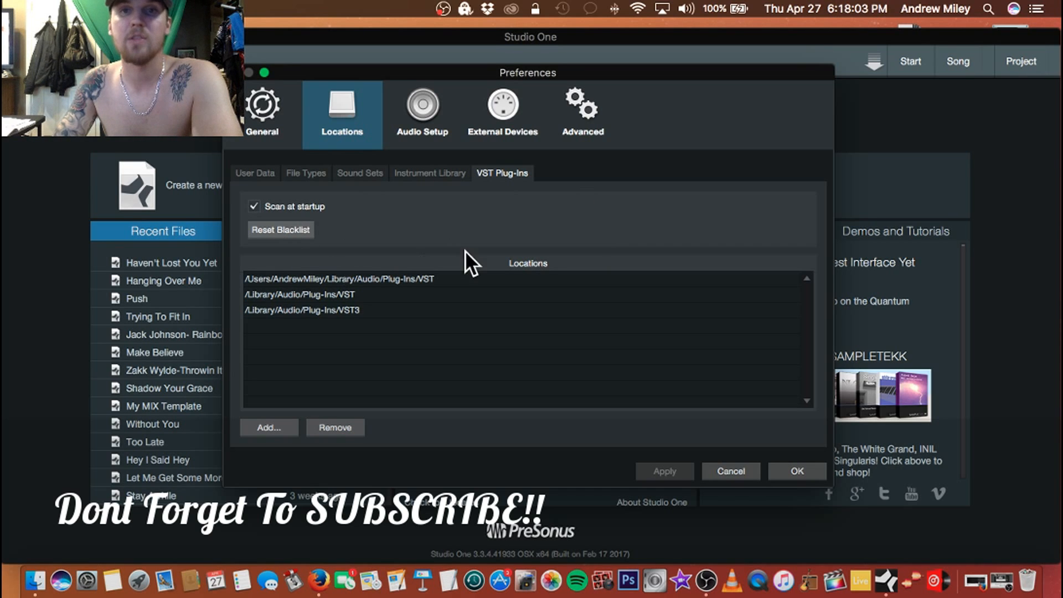
mouse_move(549, 291)
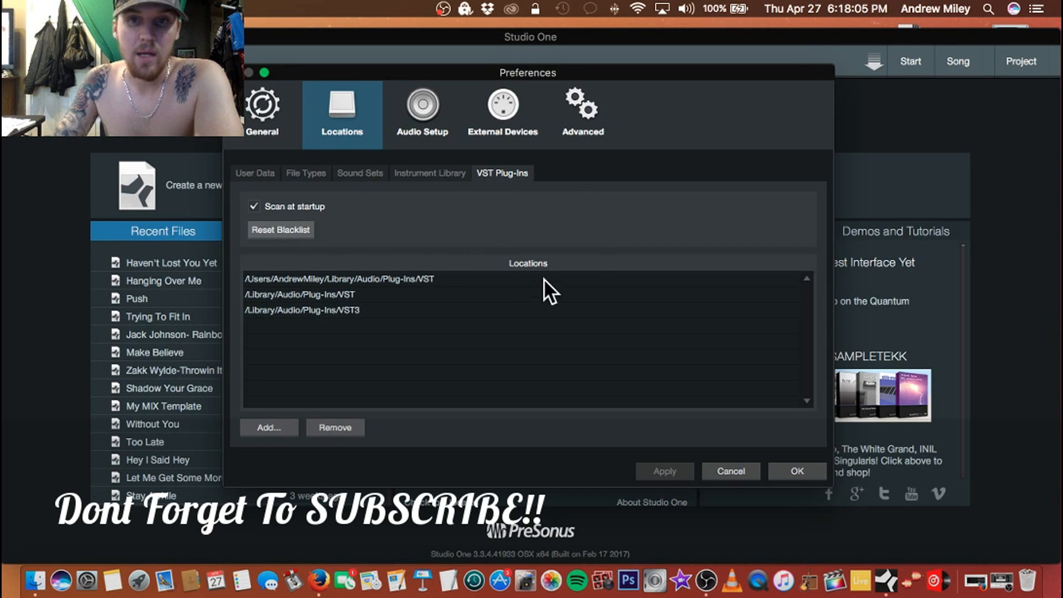
mouse_move(336, 300)
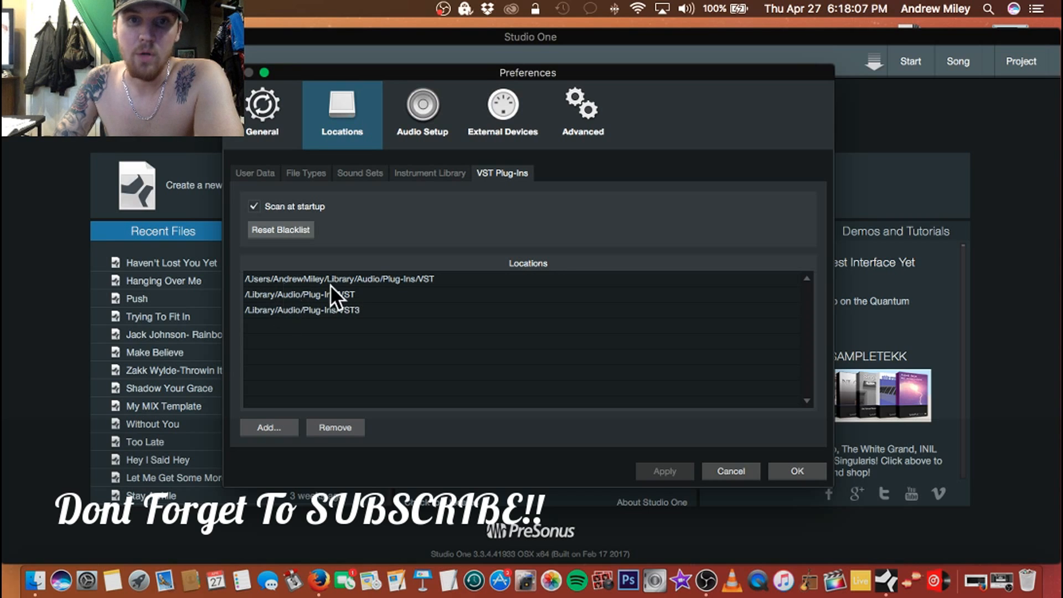
mouse_move(456, 284)
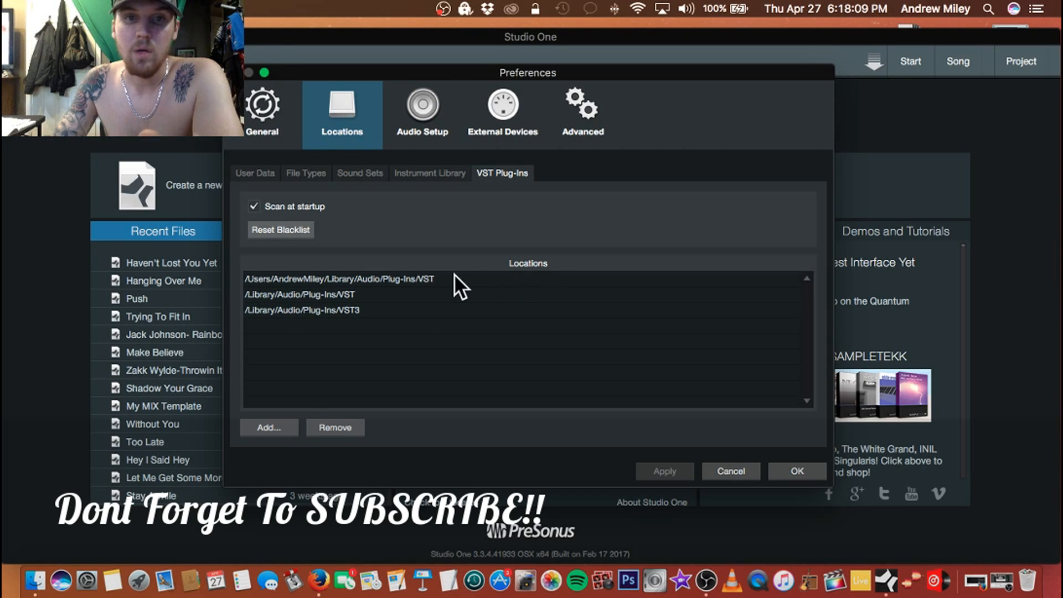
mouse_move(485, 318)
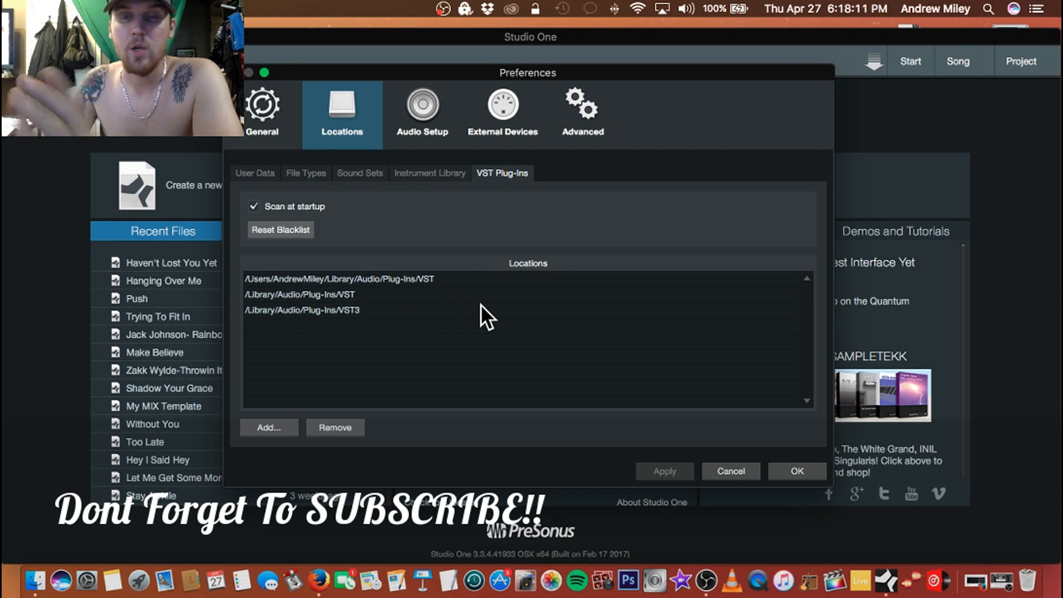
mouse_move(473, 270)
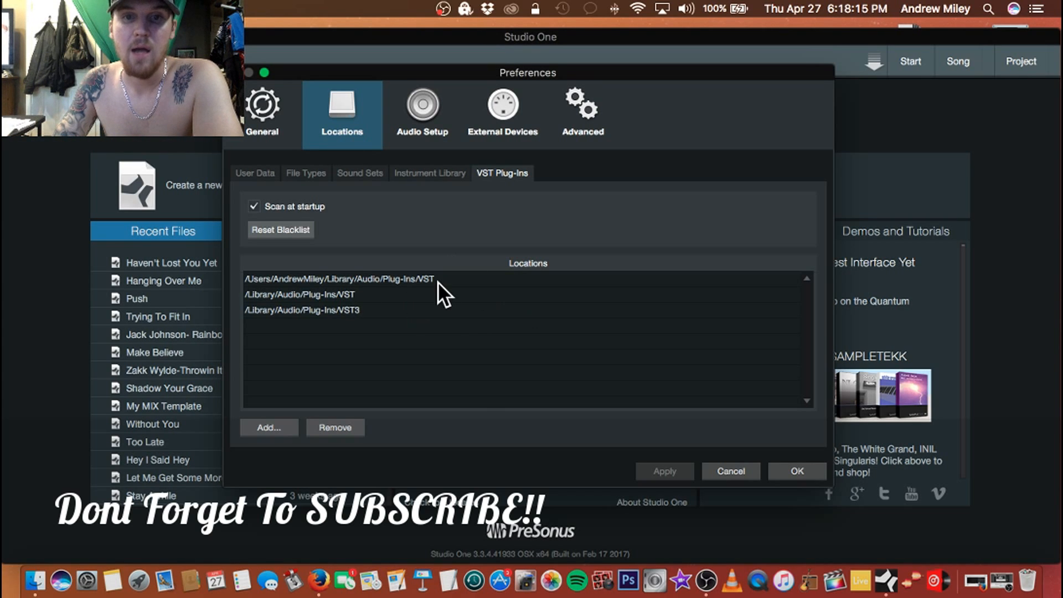
mouse_move(487, 304)
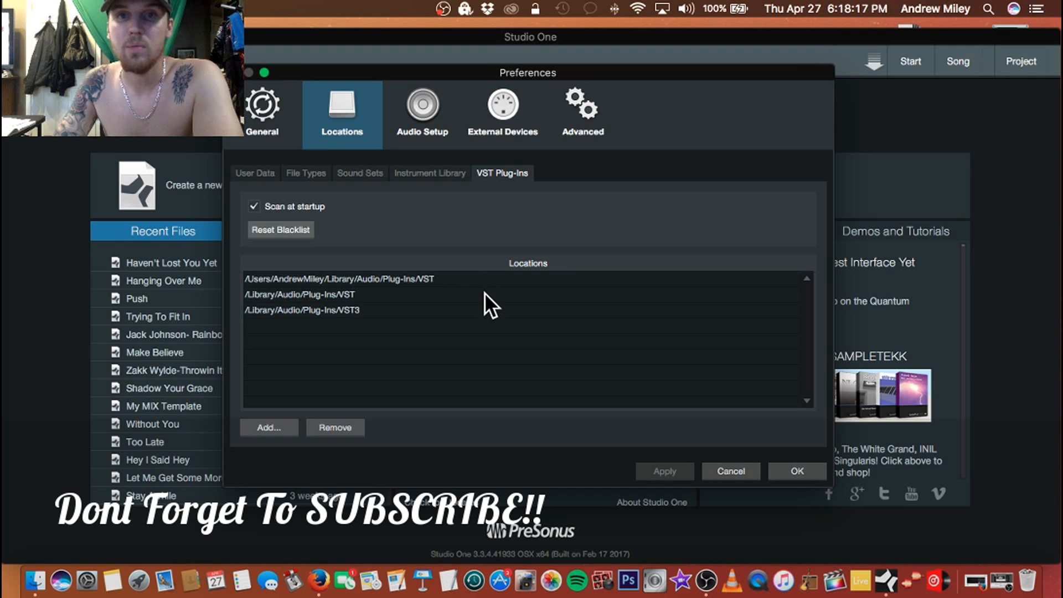
mouse_move(342, 376)
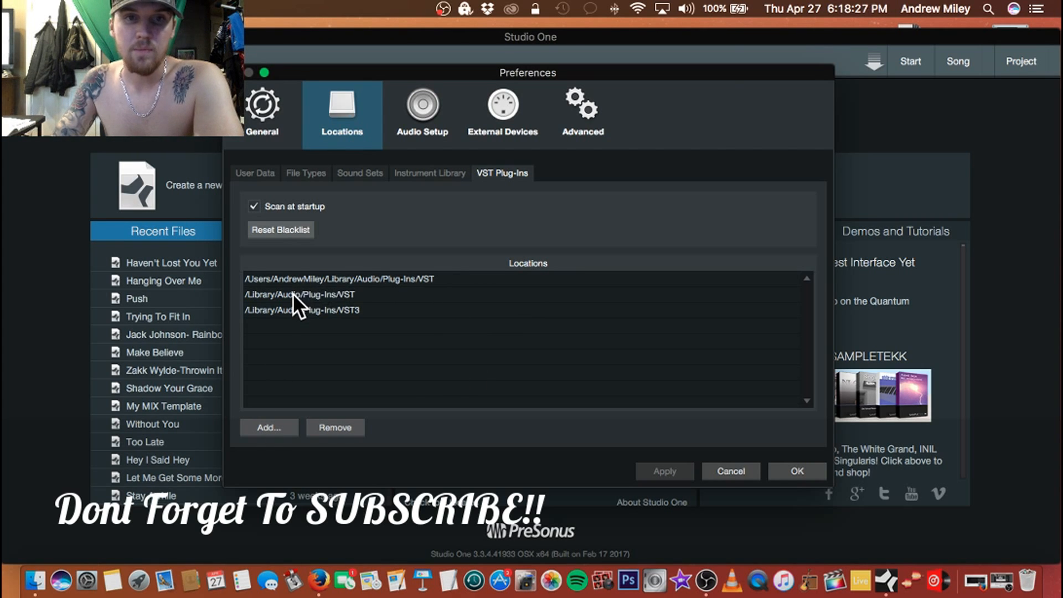
mouse_move(428, 322)
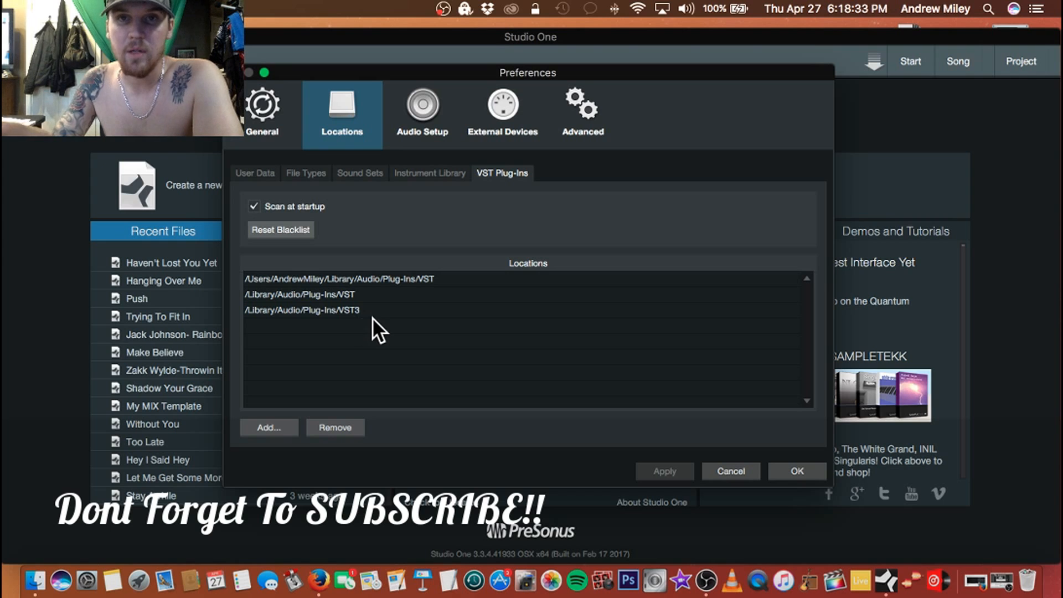
mouse_move(328, 338)
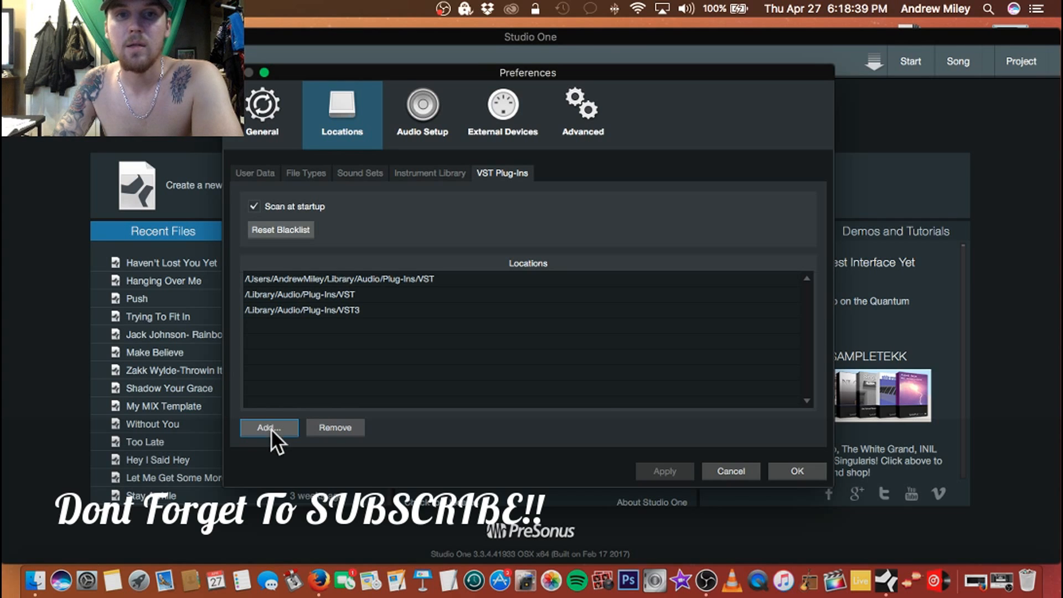
left_click(267, 427)
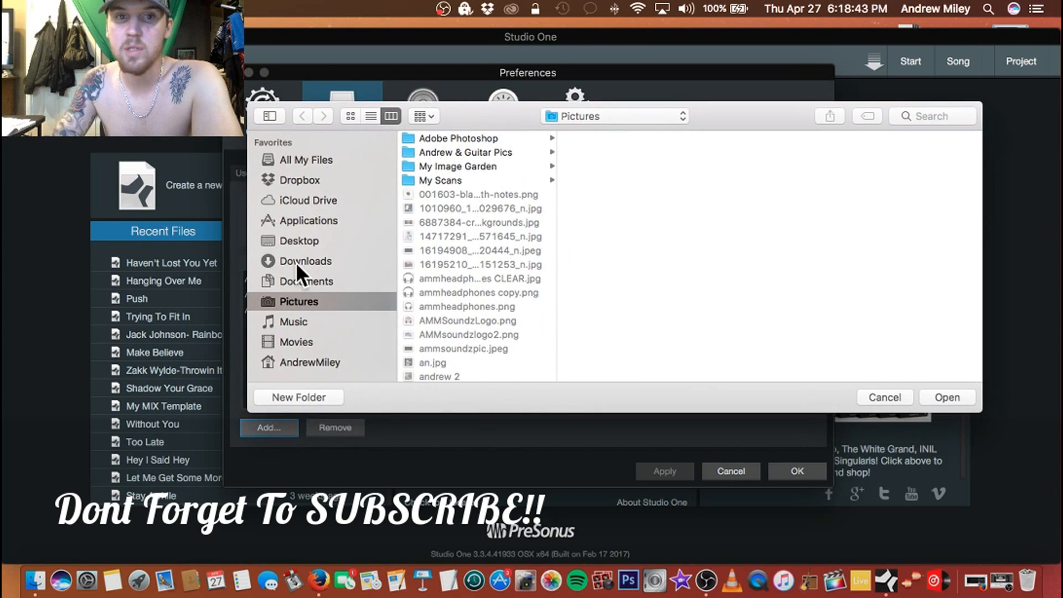
left_click(882, 396)
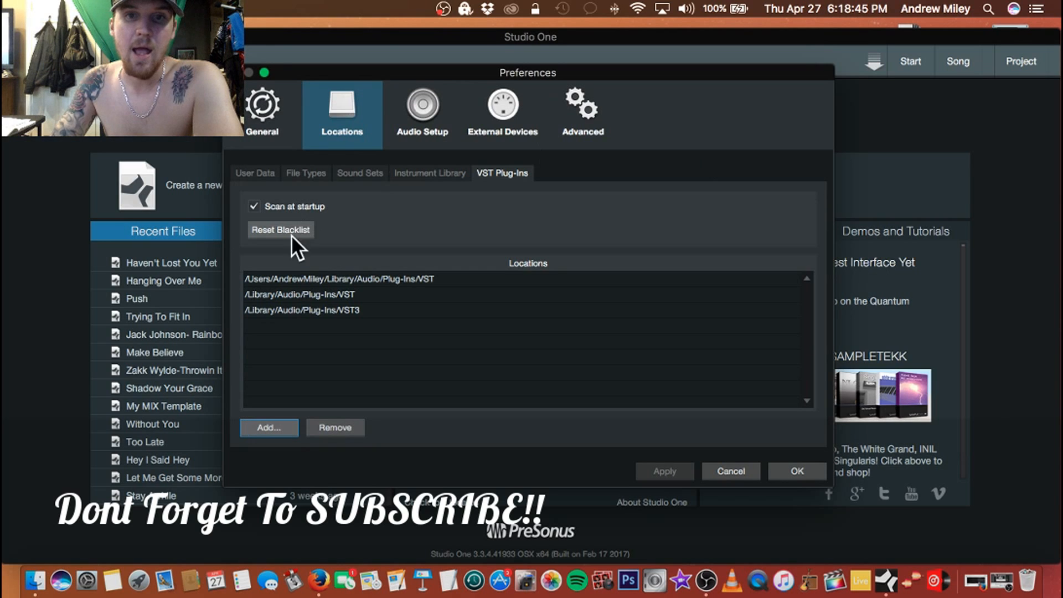
mouse_move(332, 316)
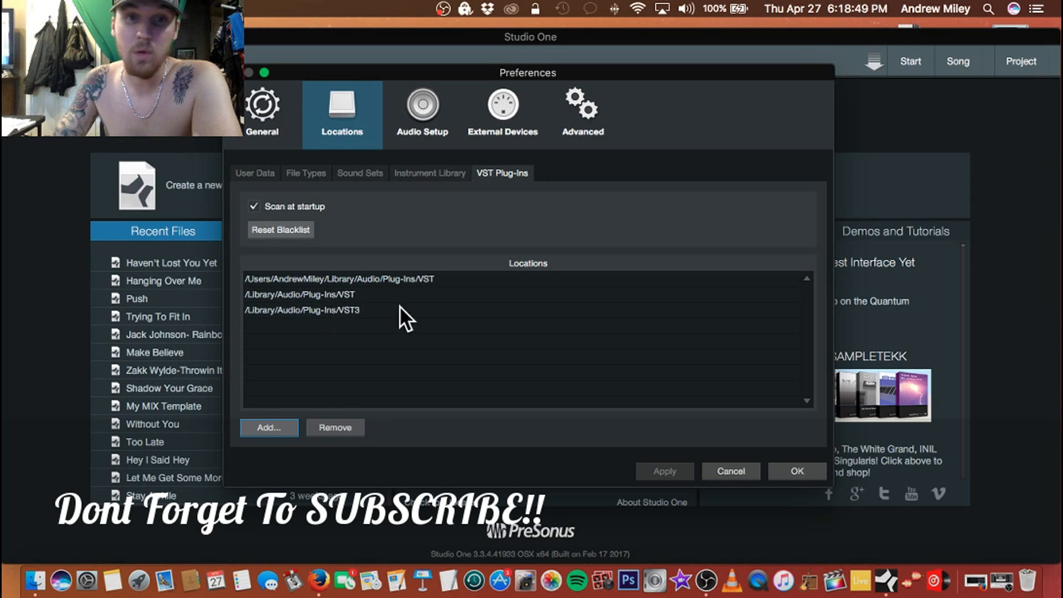
mouse_move(604, 155)
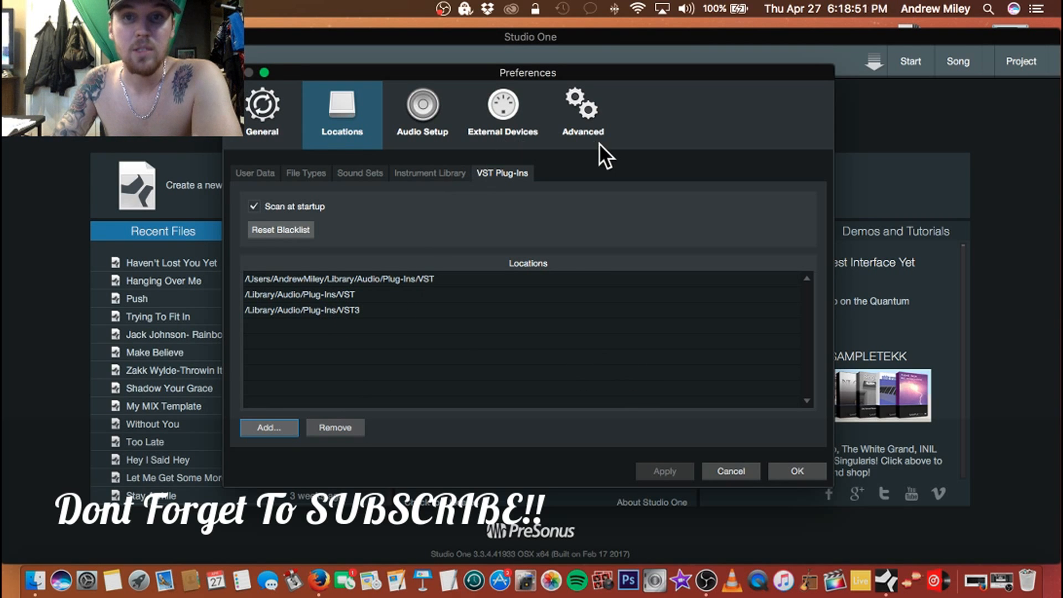